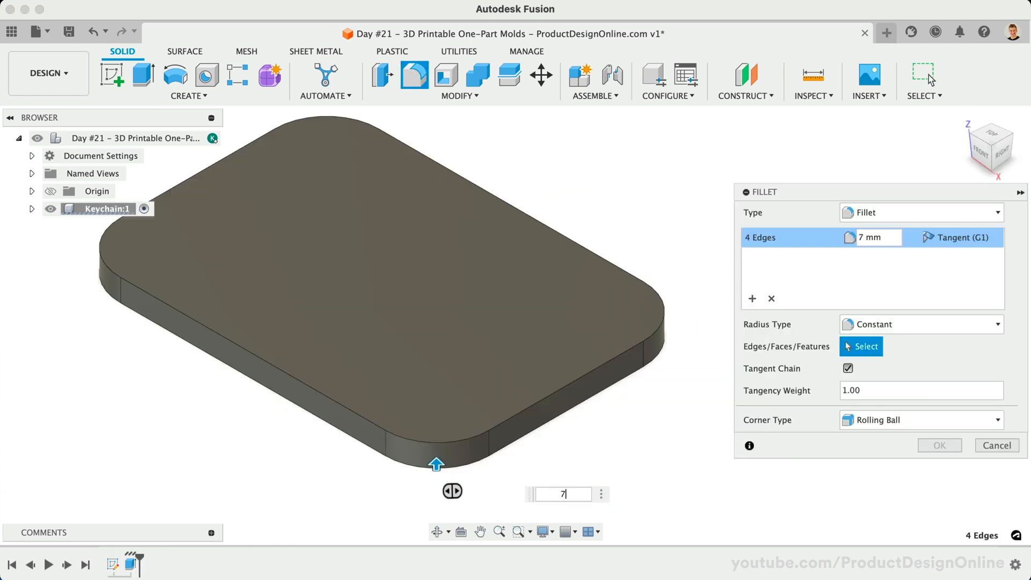
Step: Roll the timeline back to the start so the Keychain:1 component is empty
{"action": "left_click", "coordinate": [206, 74]}
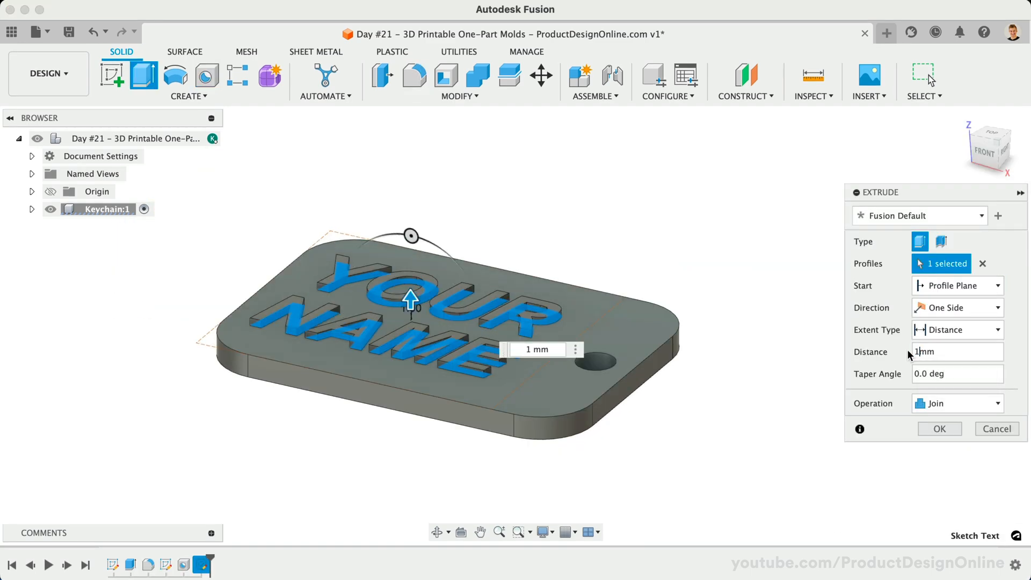
{"action": "left_click", "coordinate": [939, 428]}
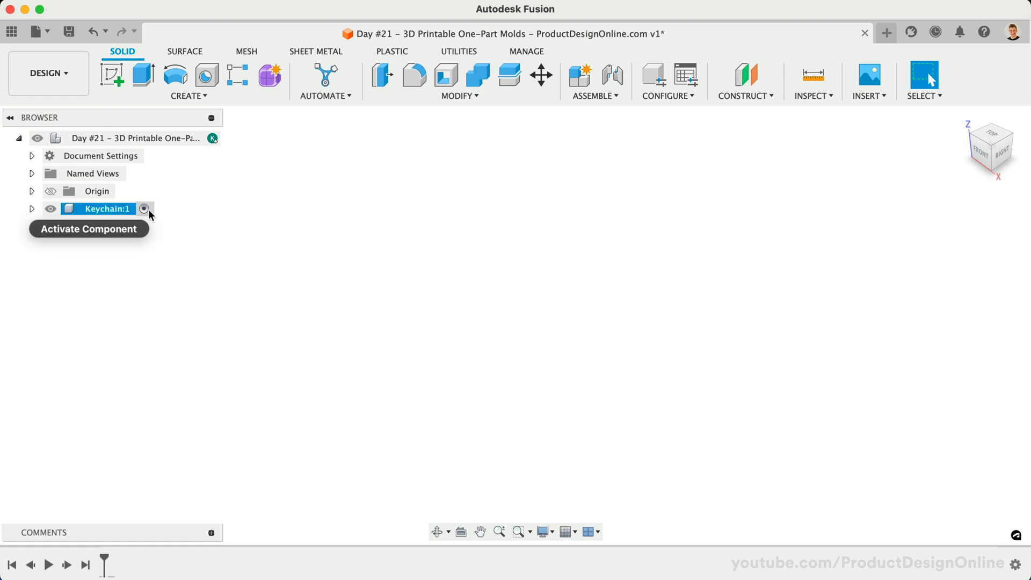
Step: Activate Keychain and sketch a 50 x 35 mm 2-point rectangle from the origin on the top plane
{"action": "left_click", "coordinate": [144, 208]}
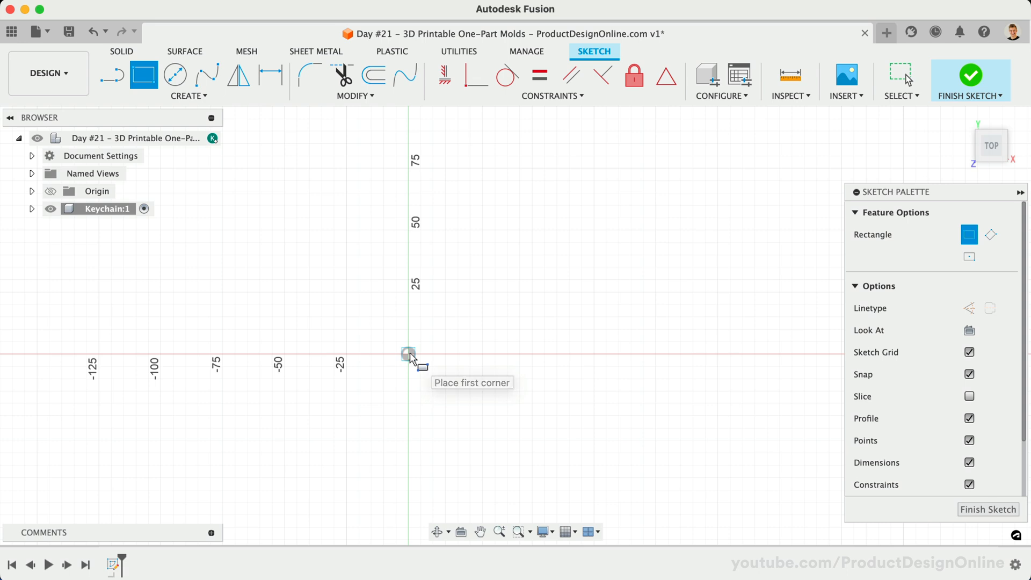
{"action": "left_click", "coordinate": [408, 353]}
{"action": "type", "text": "50"}
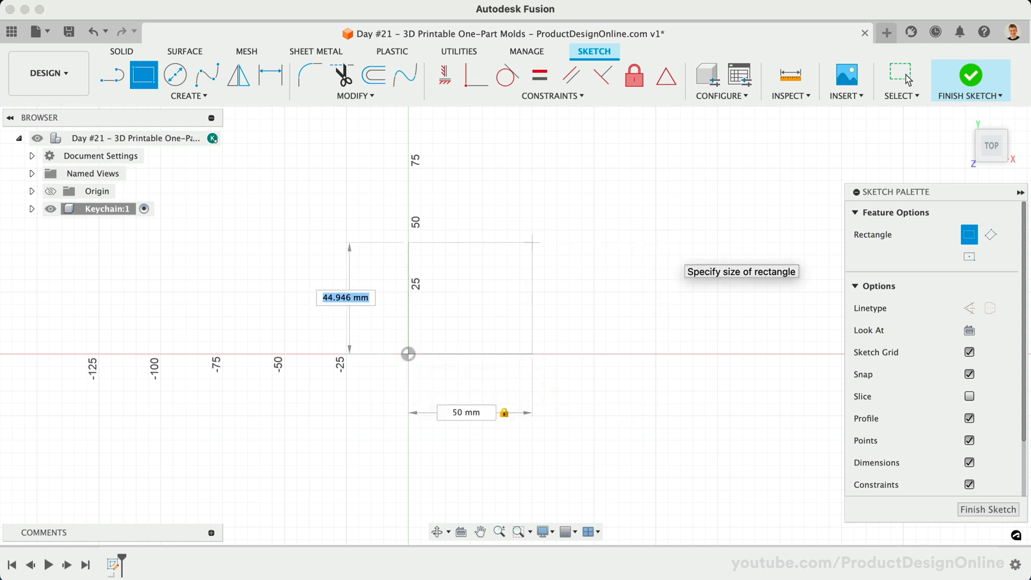
{"action": "type", "text": "35.00"}
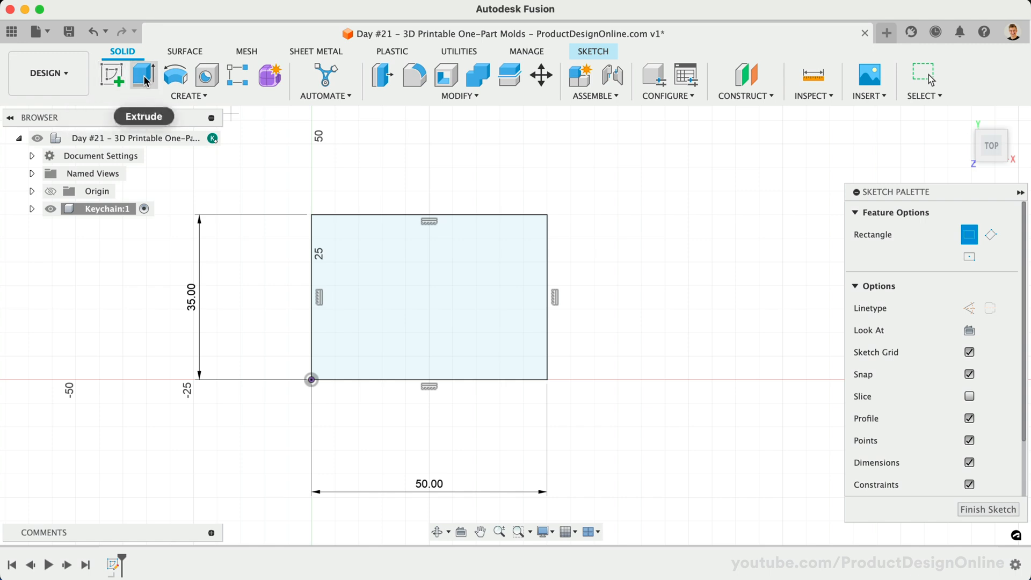
Step: Extrude the rectangle profile 3 mm as a new body to form the base plate
{"action": "left_click", "coordinate": [144, 76]}
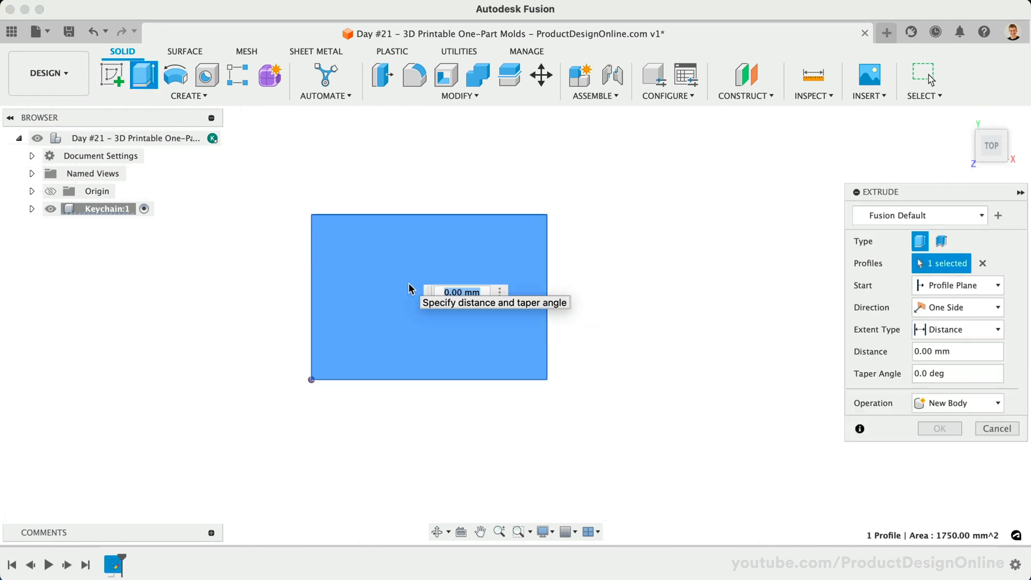
{"action": "type", "text": "3"}
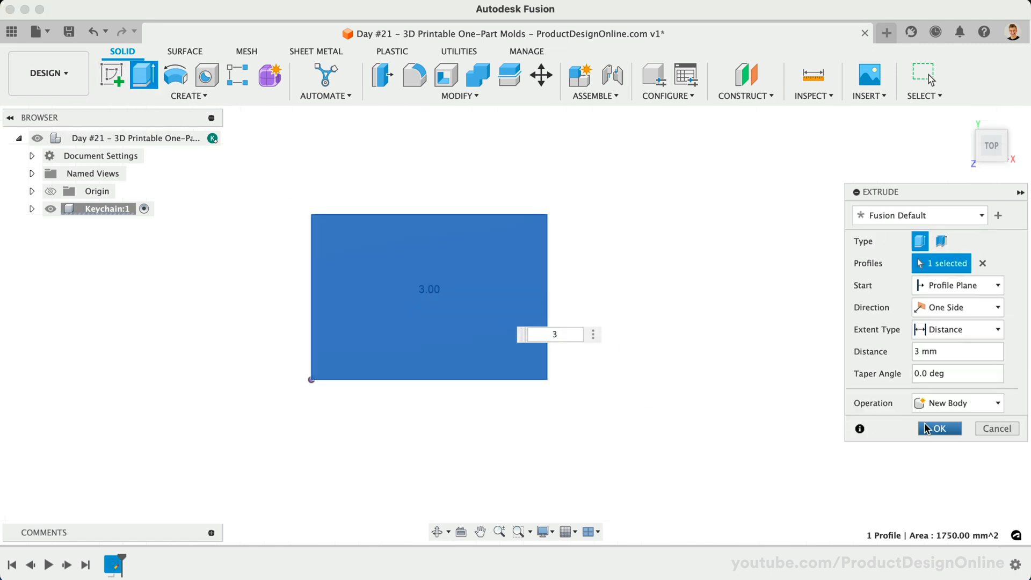
{"action": "left_click", "coordinate": [937, 428]}
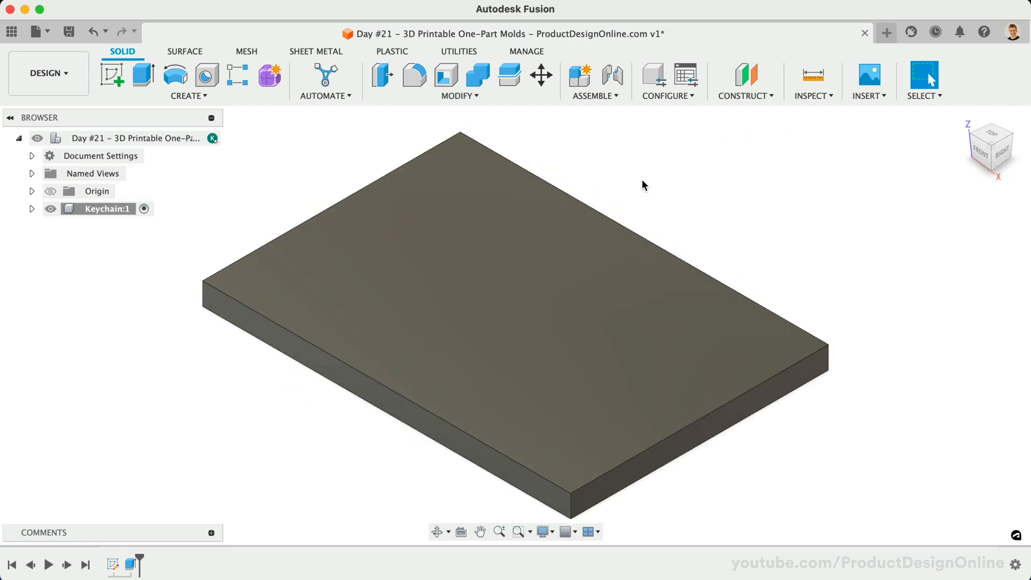
Step: Fillet the plate's four vertical corner edges with a 7 mm radius
{"action": "left_click", "coordinate": [414, 75]}
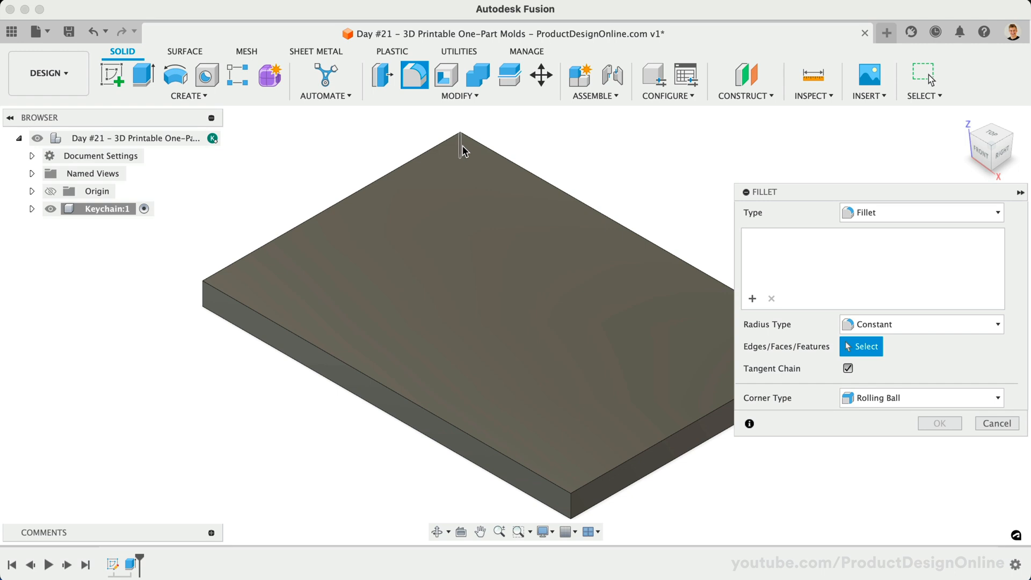
{"action": "left_click", "coordinate": [202, 304]}
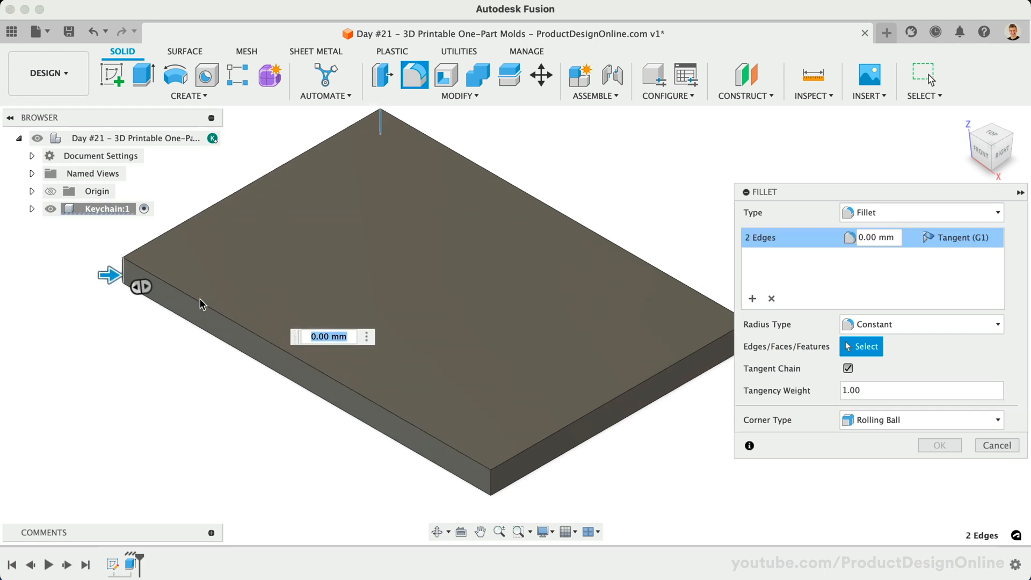
{"action": "left_click", "coordinate": [641, 369]}
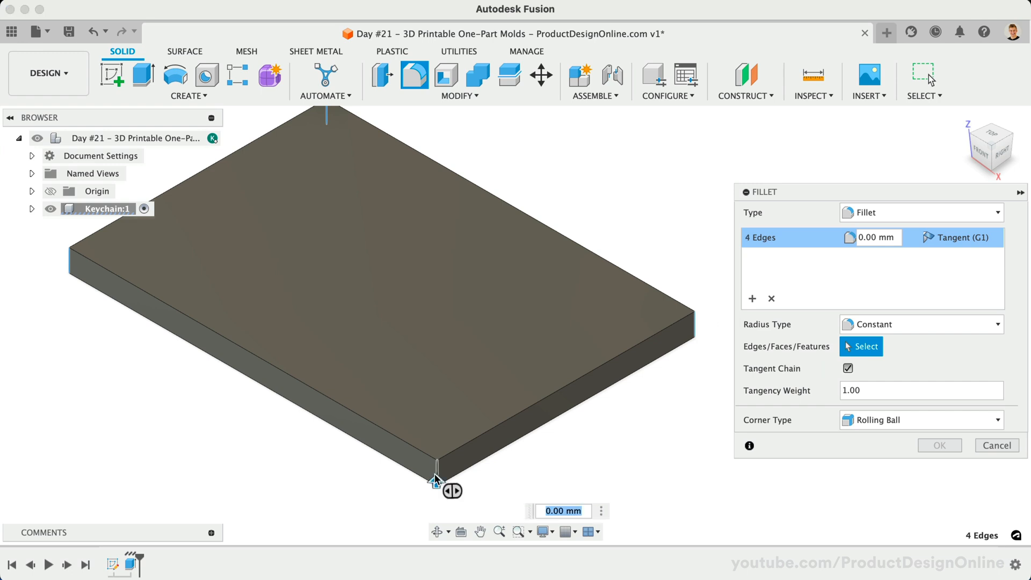
{"action": "type", "text": "7"}
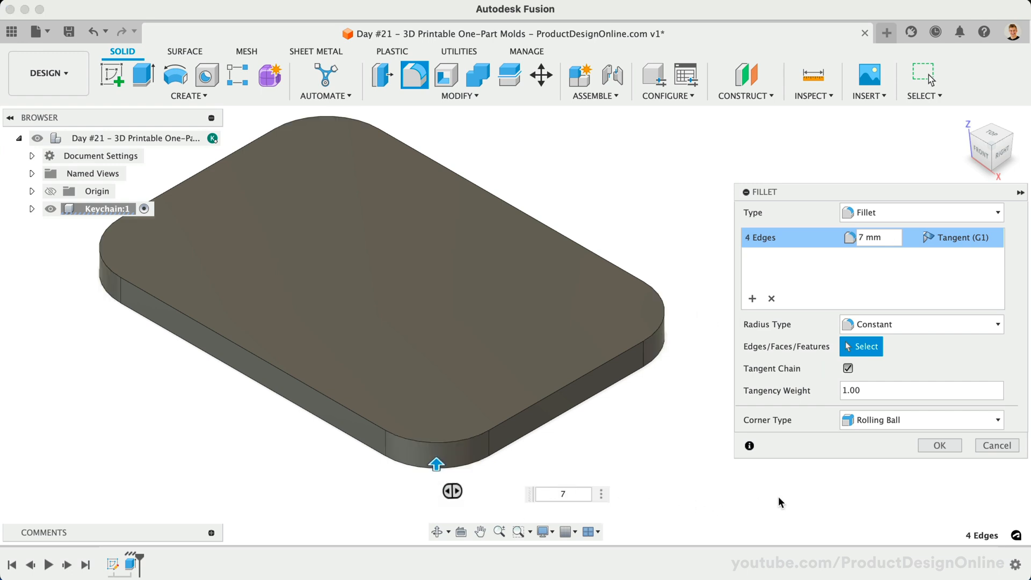
{"action": "left_click", "coordinate": [938, 445]}
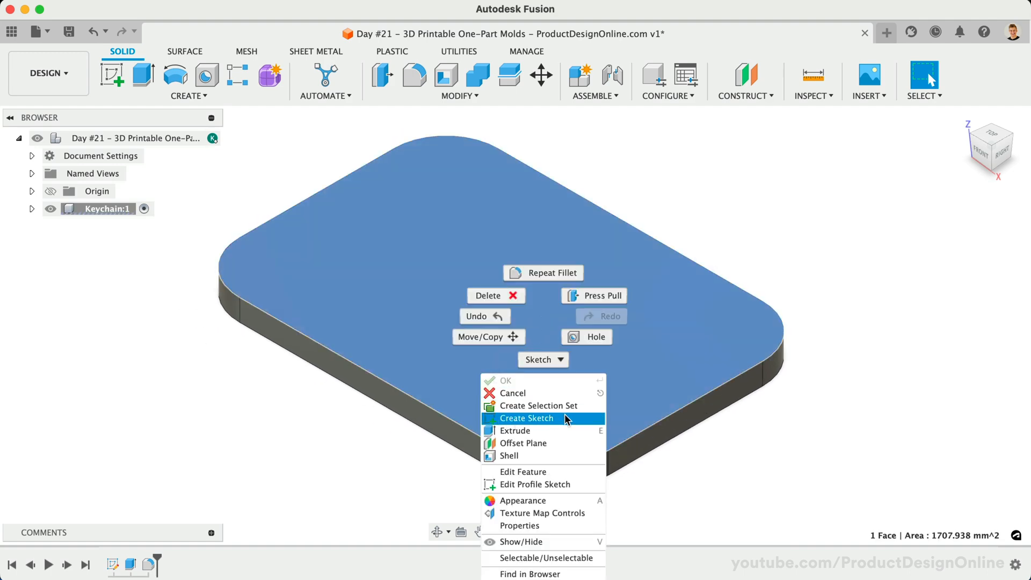
Step: Sketch on the top face a point 5 mm in from the right edge midpoint
{"action": "left_click", "coordinate": [526, 417]}
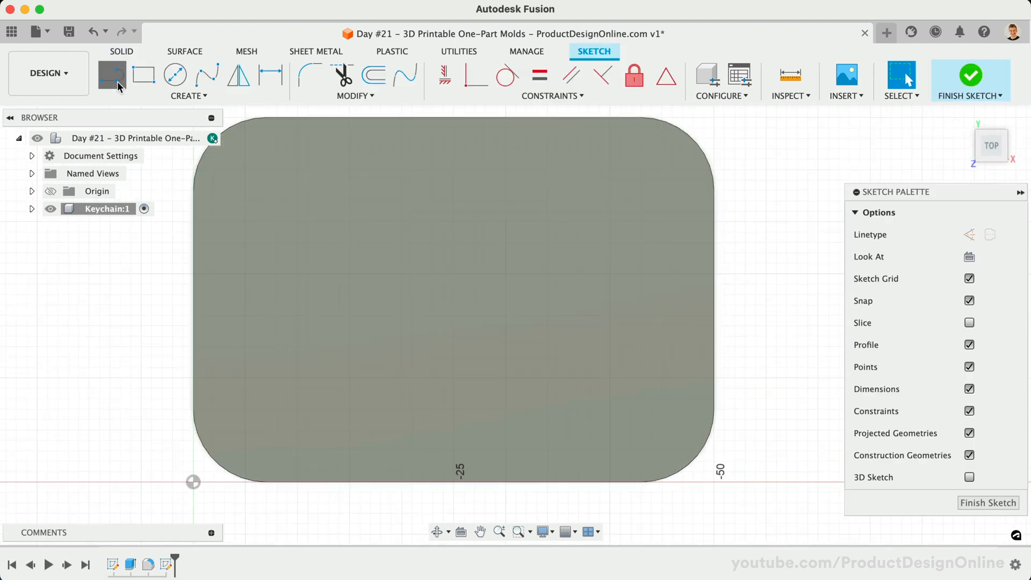
{"action": "left_click", "coordinate": [112, 75]}
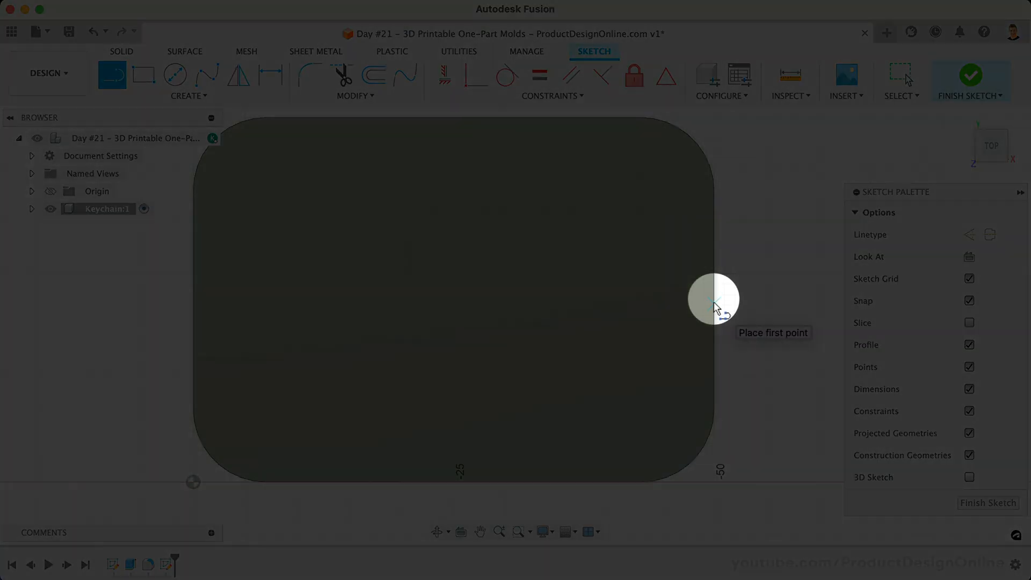
{"action": "left_click", "coordinate": [713, 299]}
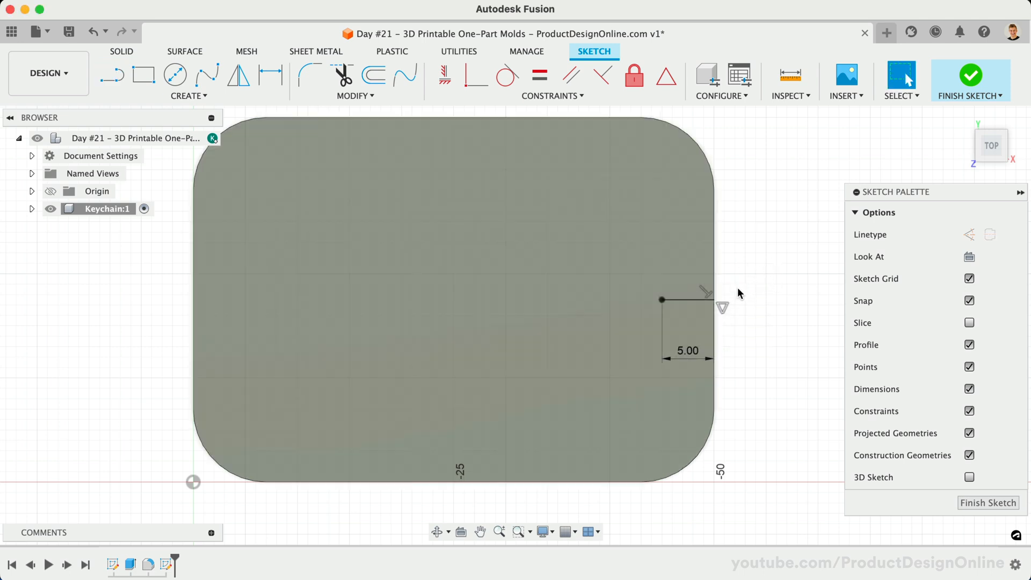
{"action": "left_click", "coordinate": [687, 301]}
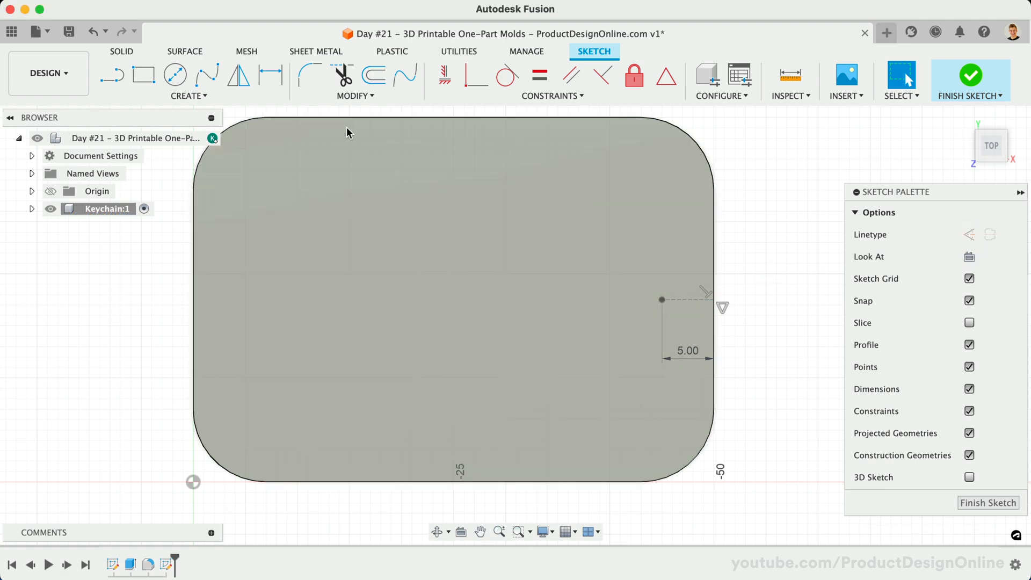
{"action": "left_click", "coordinate": [188, 96]}
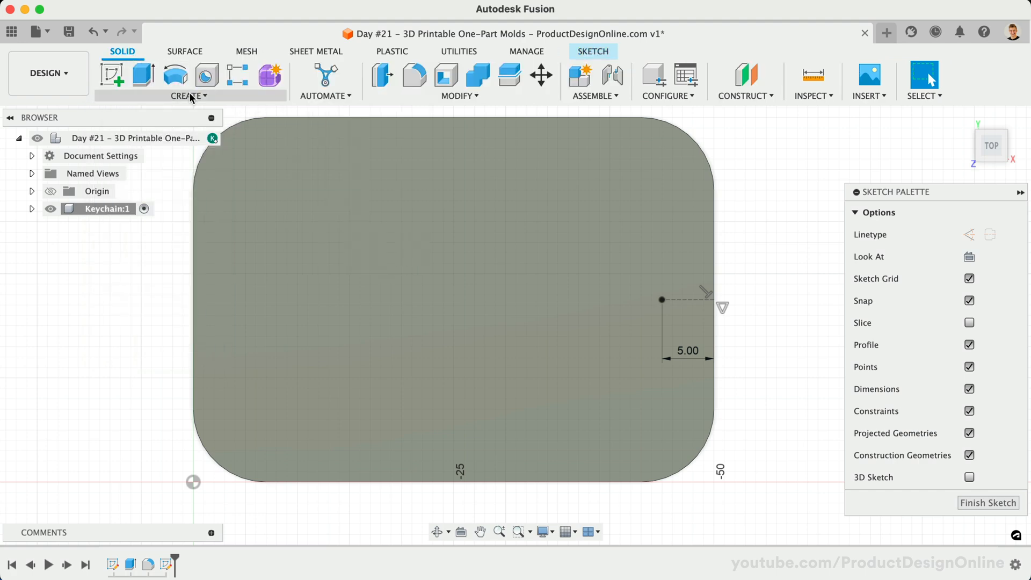
Step: Cut a 5 mm flat-bottom simple hole through the plate at the sketch point for the keyring
{"action": "left_click", "coordinate": [206, 75]}
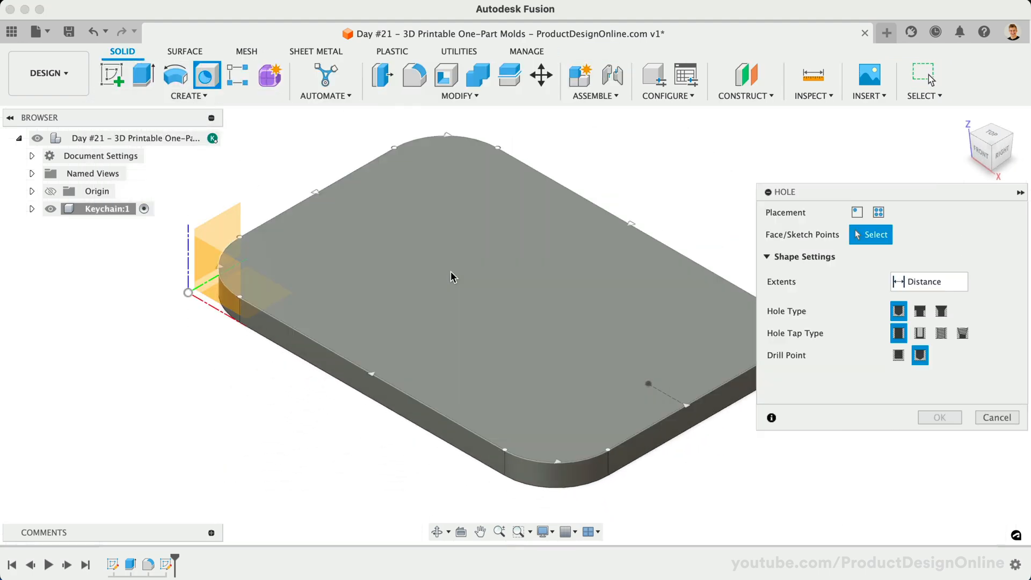
{"action": "left_click", "coordinate": [647, 384]}
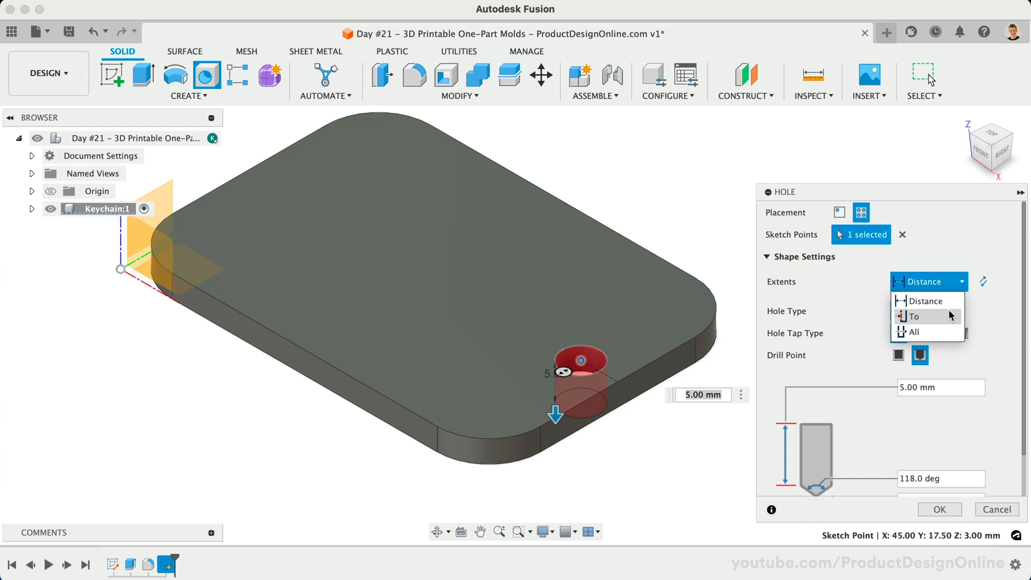
{"action": "left_click", "coordinate": [913, 316]}
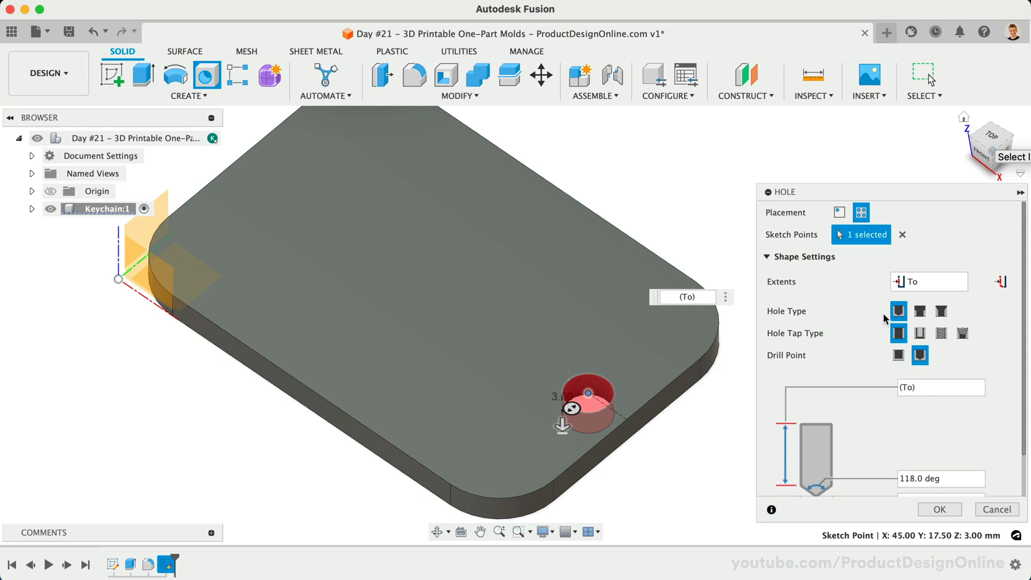
{"action": "mouse_move", "coordinate": [885, 337]}
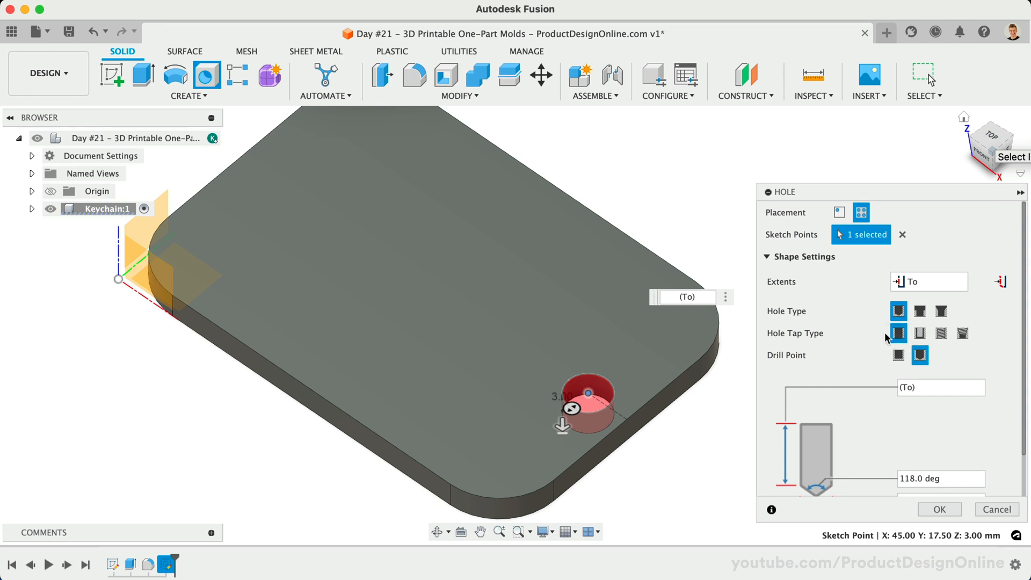
{"action": "left_click", "coordinate": [898, 355]}
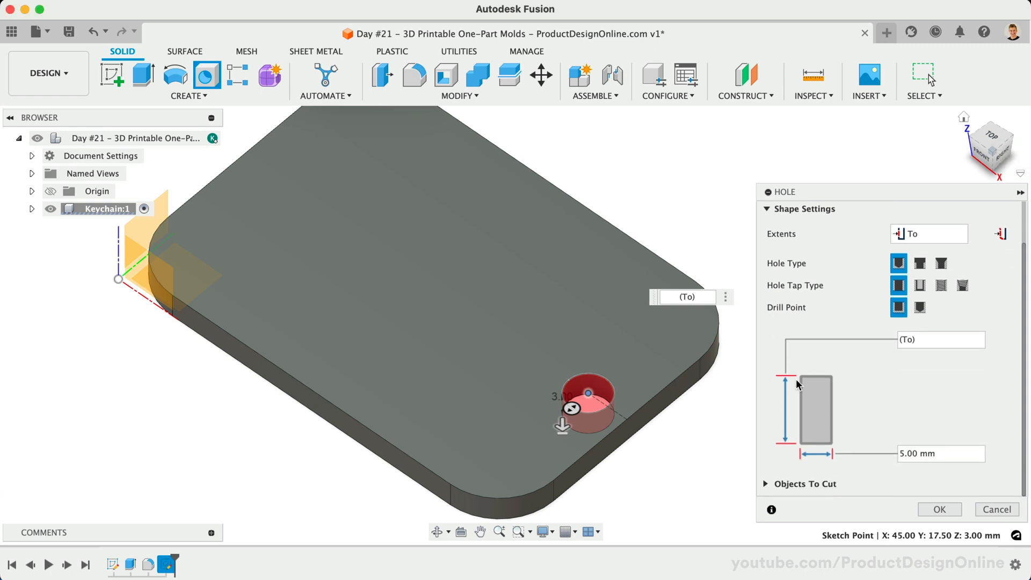
{"action": "left_click", "coordinate": [934, 454]}
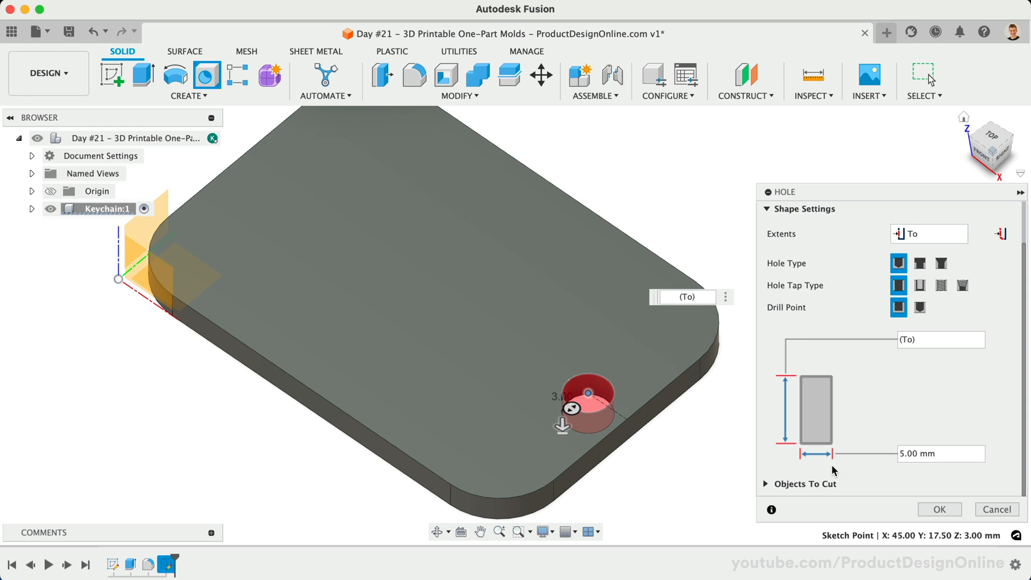
{"action": "left_click", "coordinate": [939, 509]}
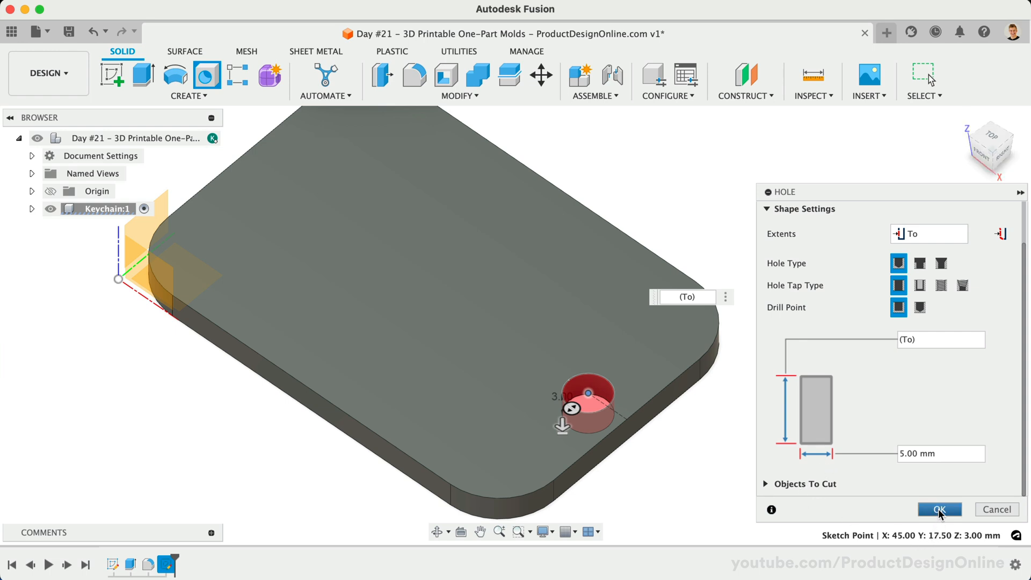
{"action": "left_click", "coordinate": [938, 509]}
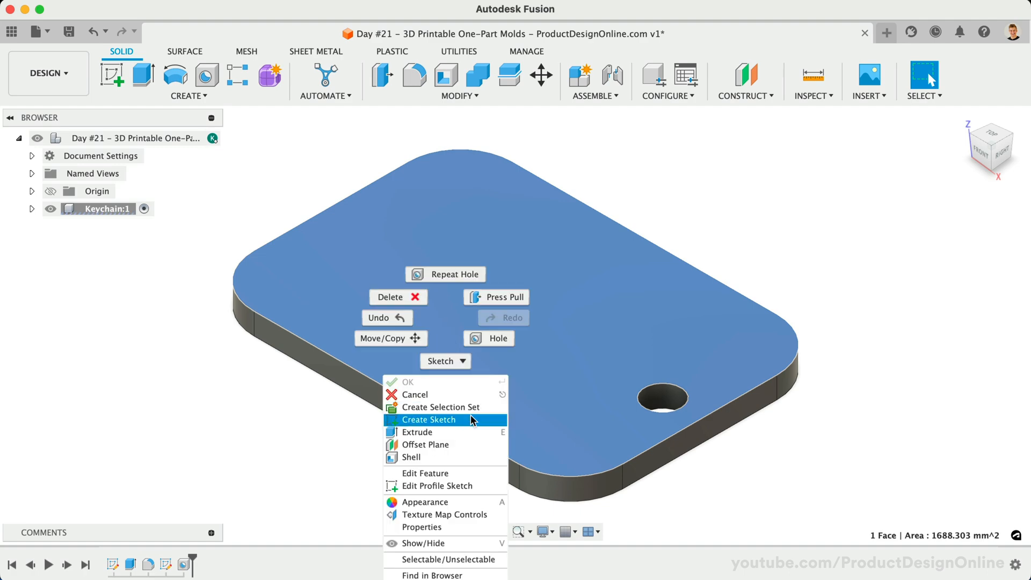
Step: Sketch the text YOUR NAME in a box beside the hole and explode it into outline curves
{"action": "left_click", "coordinate": [428, 420]}
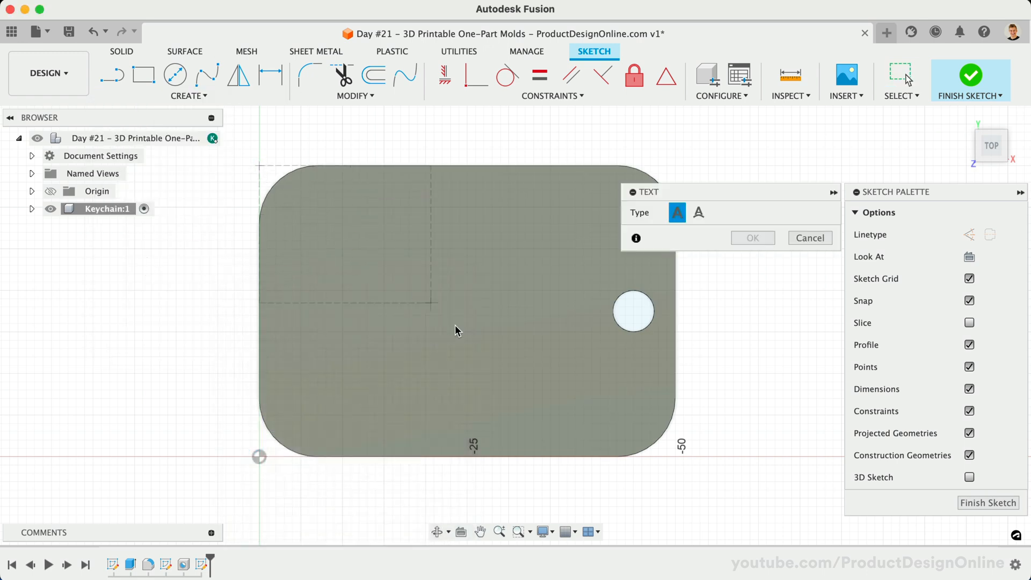
{"action": "left_click", "coordinate": [601, 456]}
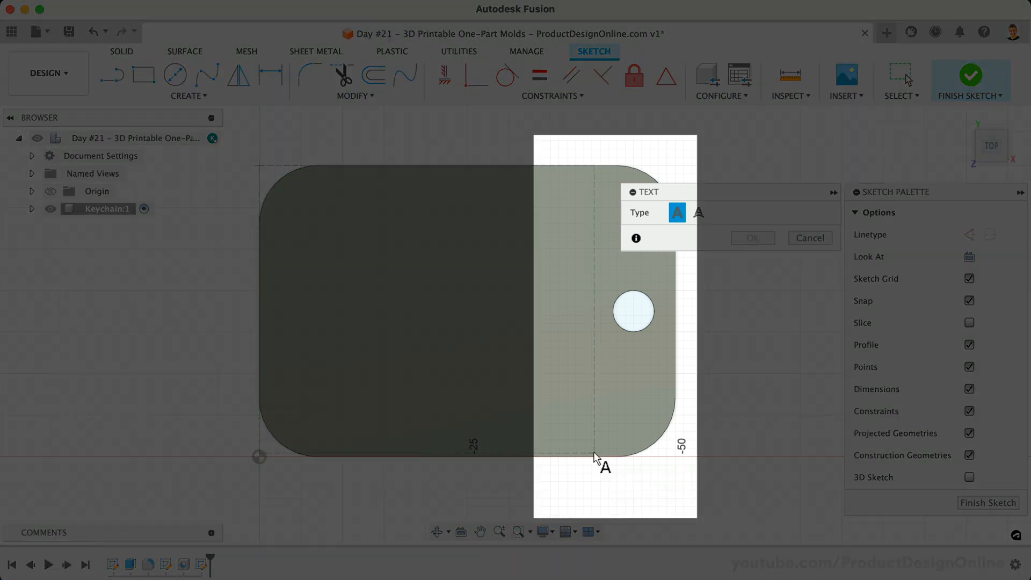
{"action": "left_click", "coordinate": [595, 458]}
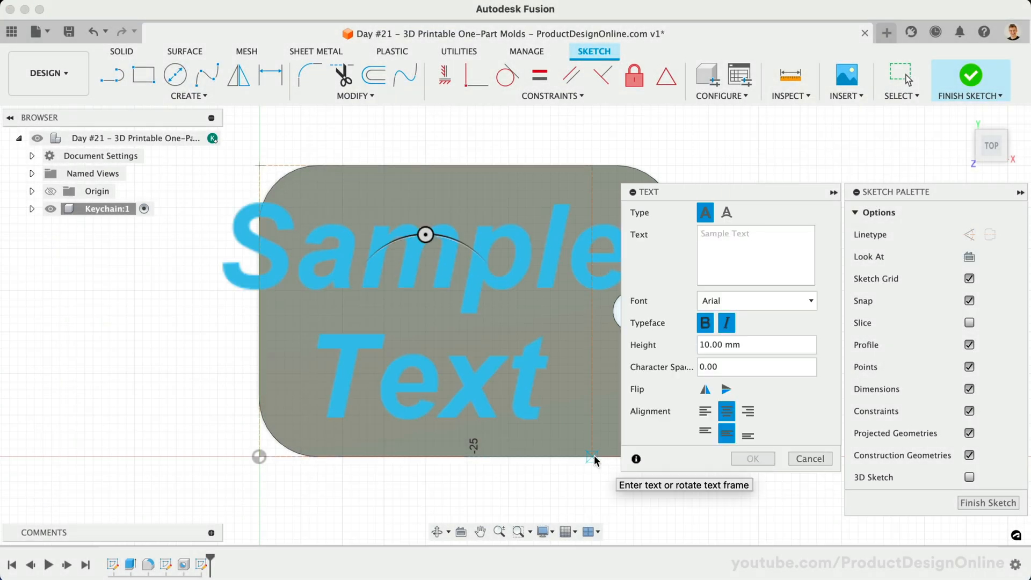
{"action": "type", "text": "YOUR"}
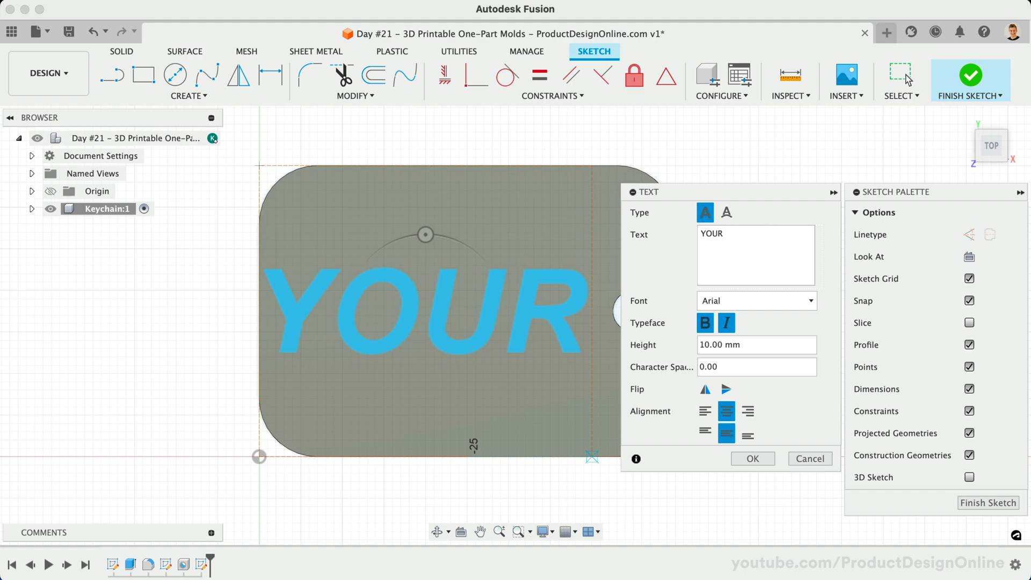
{"action": "type", "text": "NAME"}
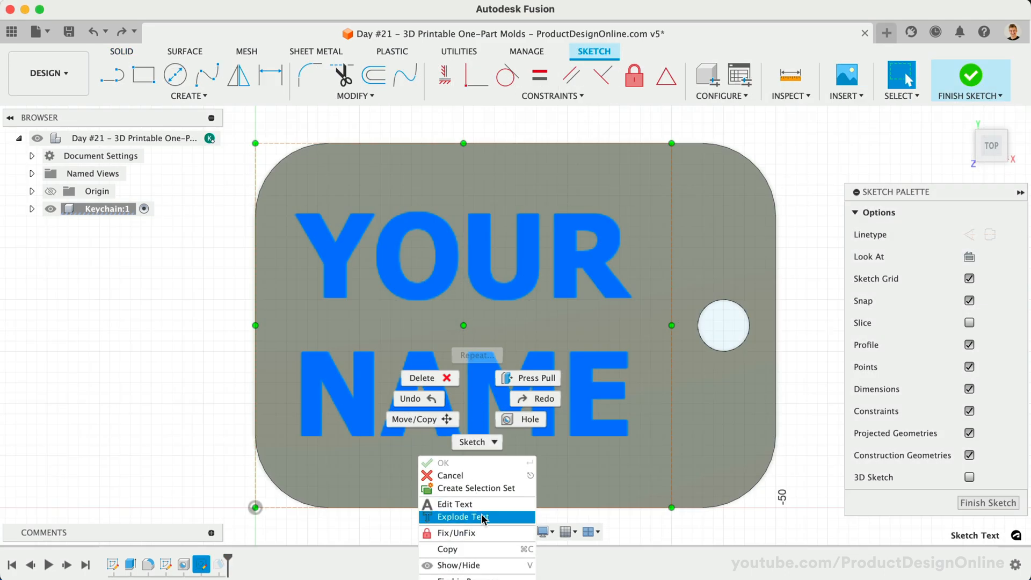
{"action": "mouse_move", "coordinate": [501, 519]}
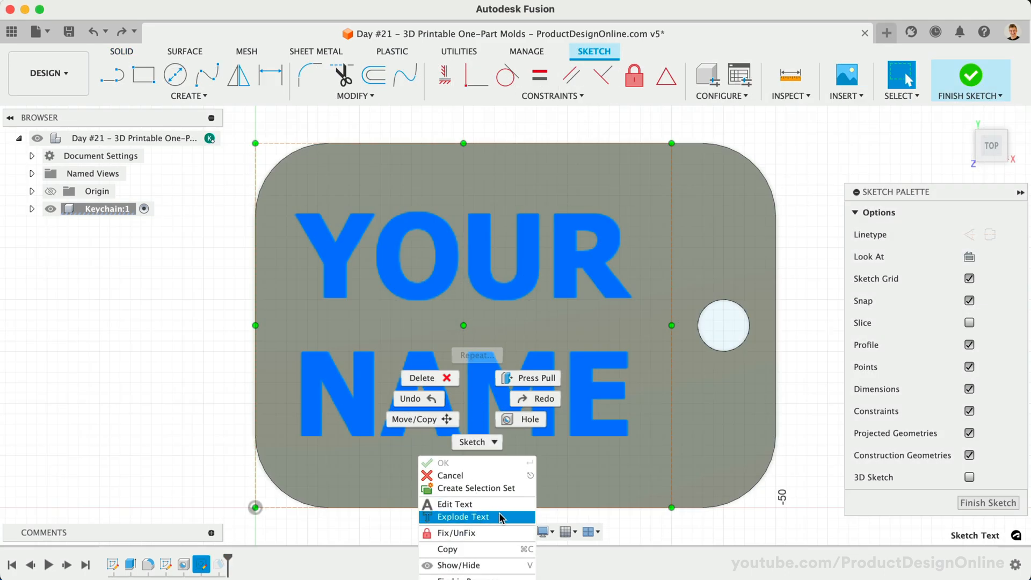
{"action": "left_click", "coordinate": [463, 517]}
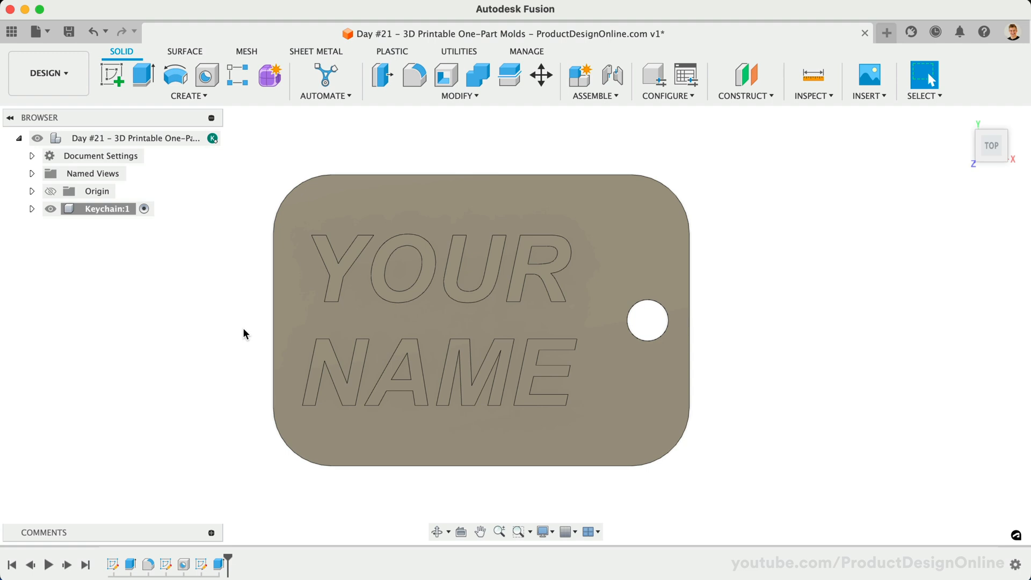
Step: Create a new component named One-Part Mold under the top-level design
{"action": "right_click", "coordinate": [131, 138]}
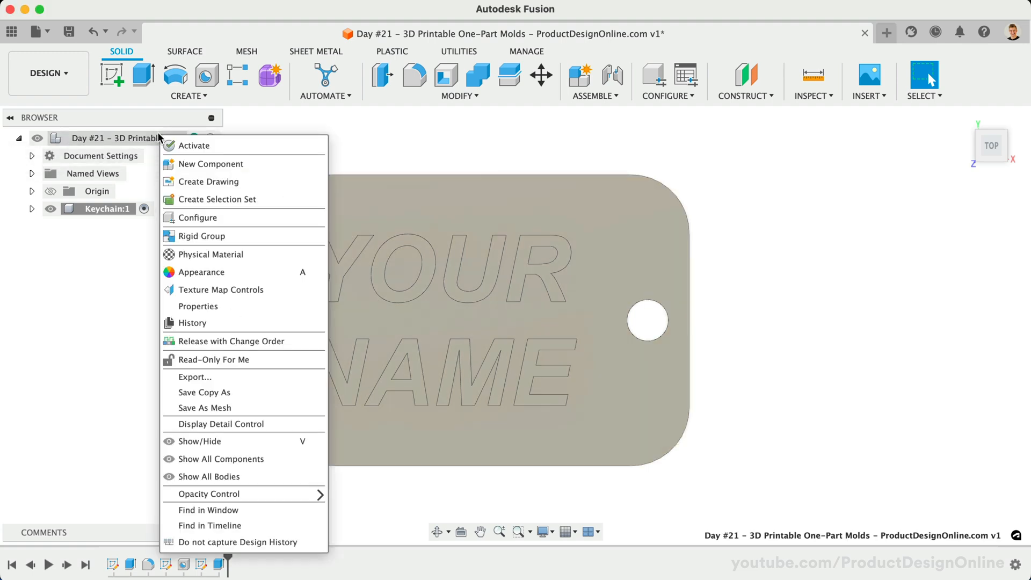
{"action": "left_click", "coordinate": [210, 164]}
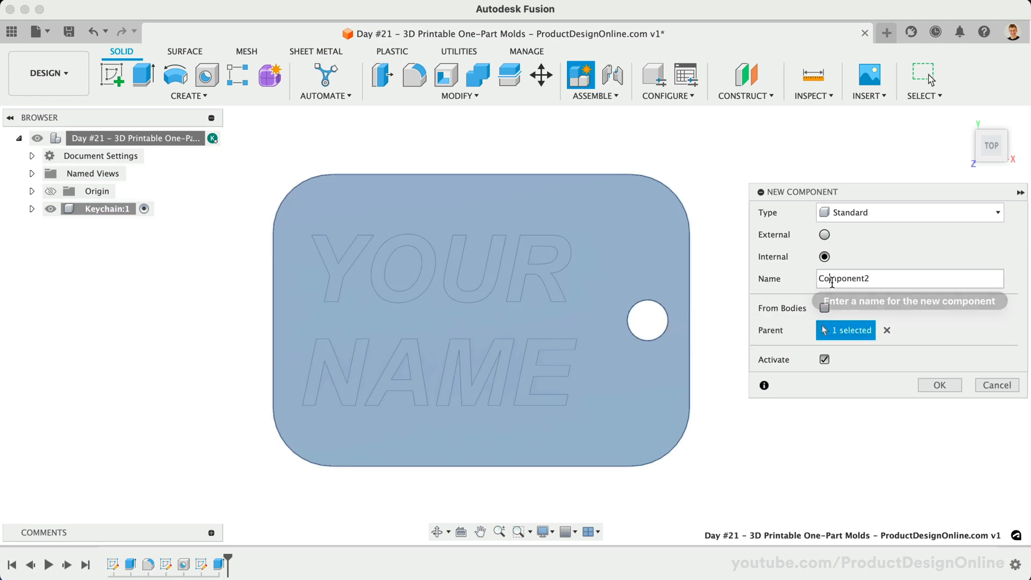
{"action": "type", "text": "One-Par"}
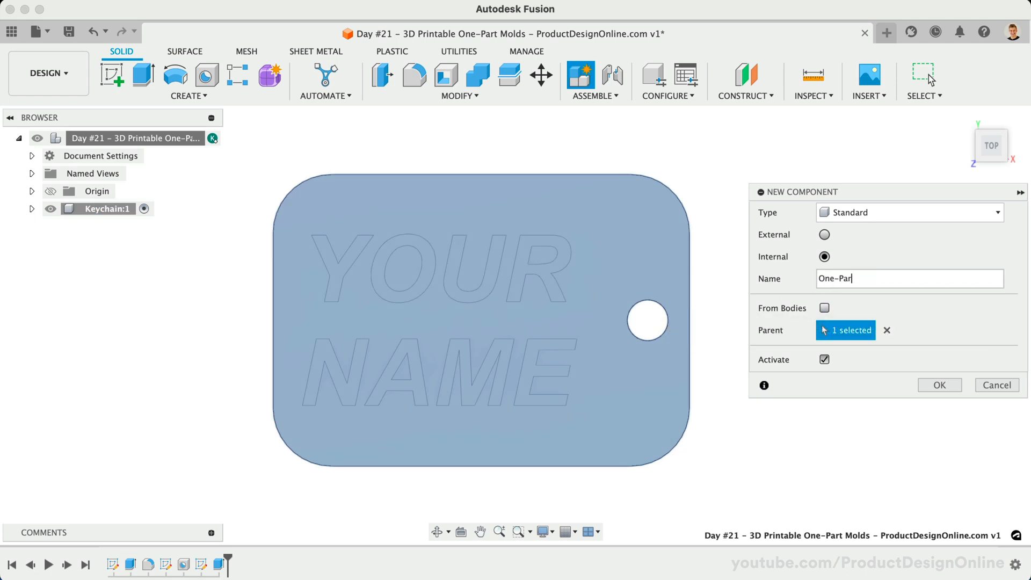
{"action": "left_click", "coordinate": [938, 385]}
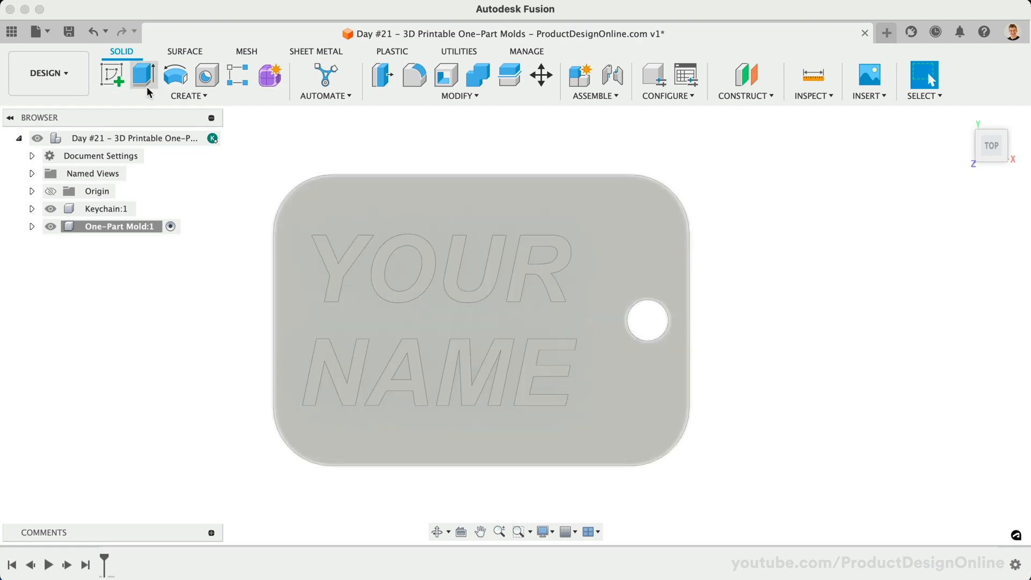
Step: Discard a sketch on the base plane, then start one on One-Part Mold's own XY origin plane
{"action": "left_click", "coordinate": [112, 74]}
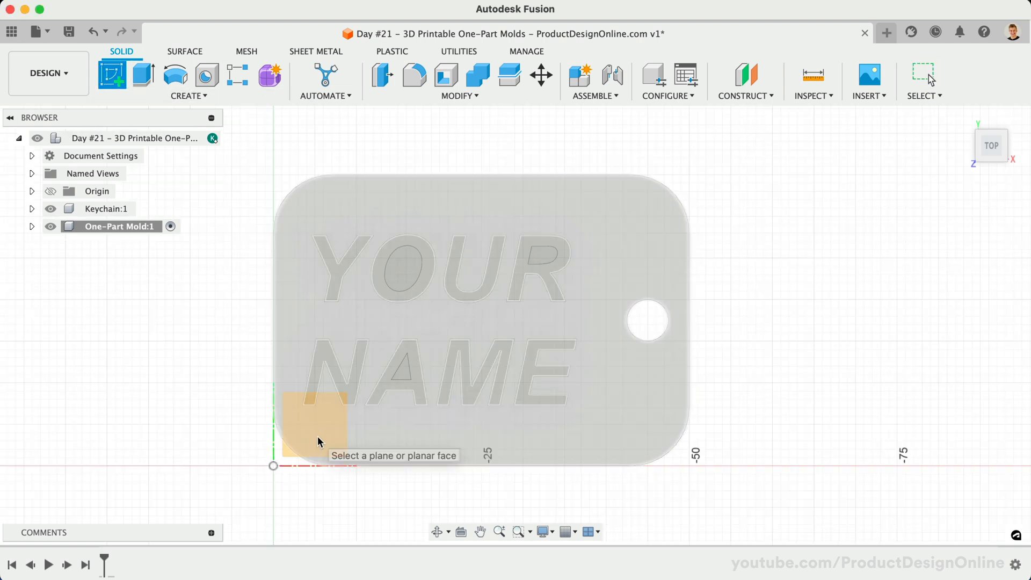
{"action": "left_click", "coordinate": [314, 424]}
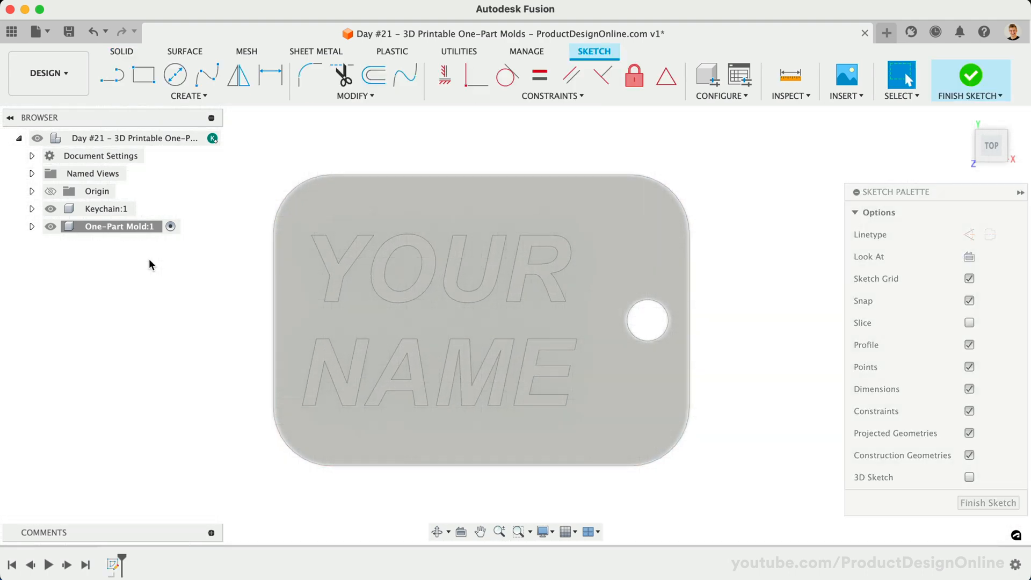
{"action": "left_click", "coordinate": [969, 77]}
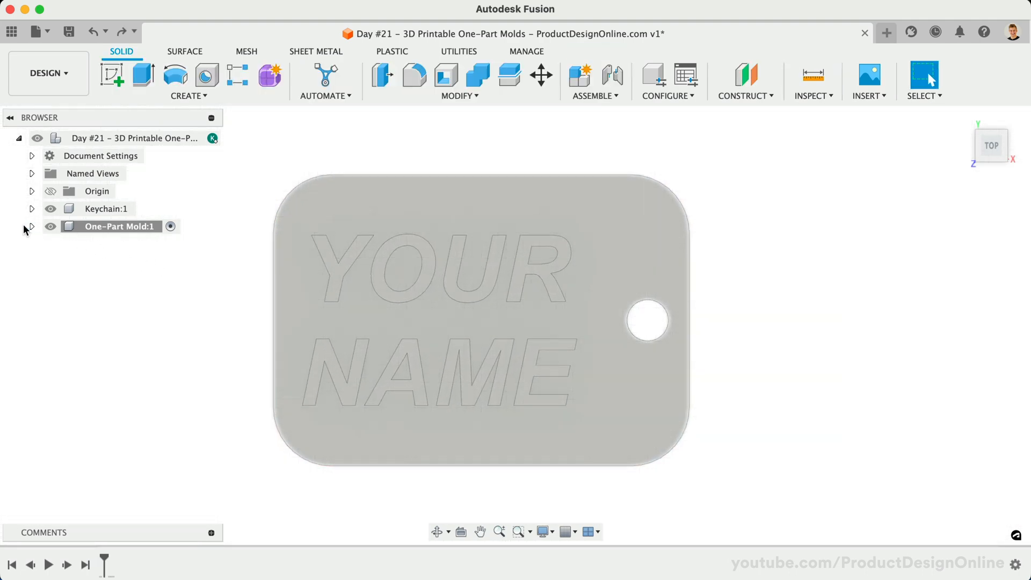
{"action": "left_click", "coordinate": [31, 226]}
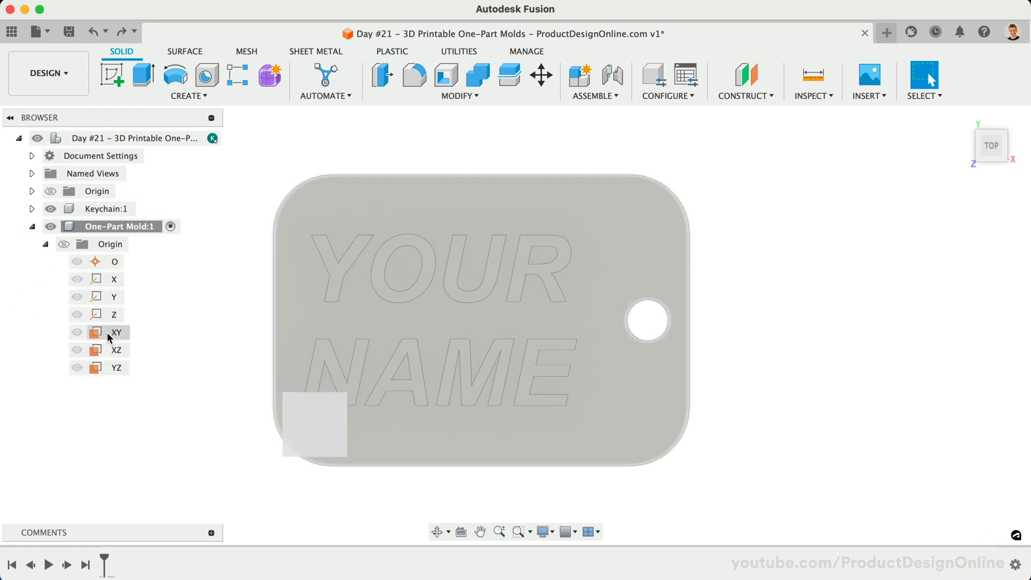
{"action": "left_click", "coordinate": [117, 331]}
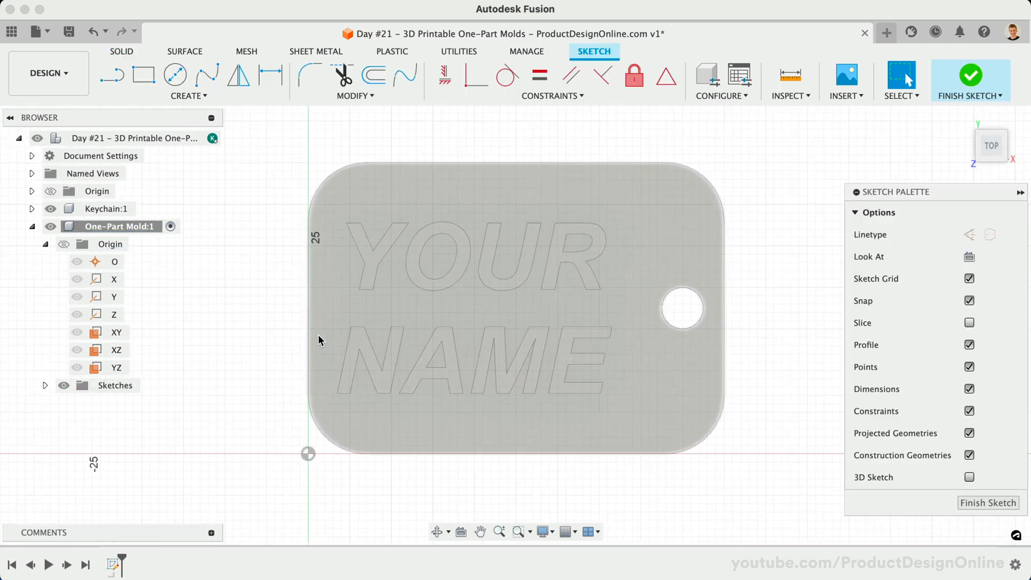
Step: Project the keychain body's outline, rounded corners and hole into the mold sketch as linked curves
{"action": "left_click", "coordinate": [187, 96]}
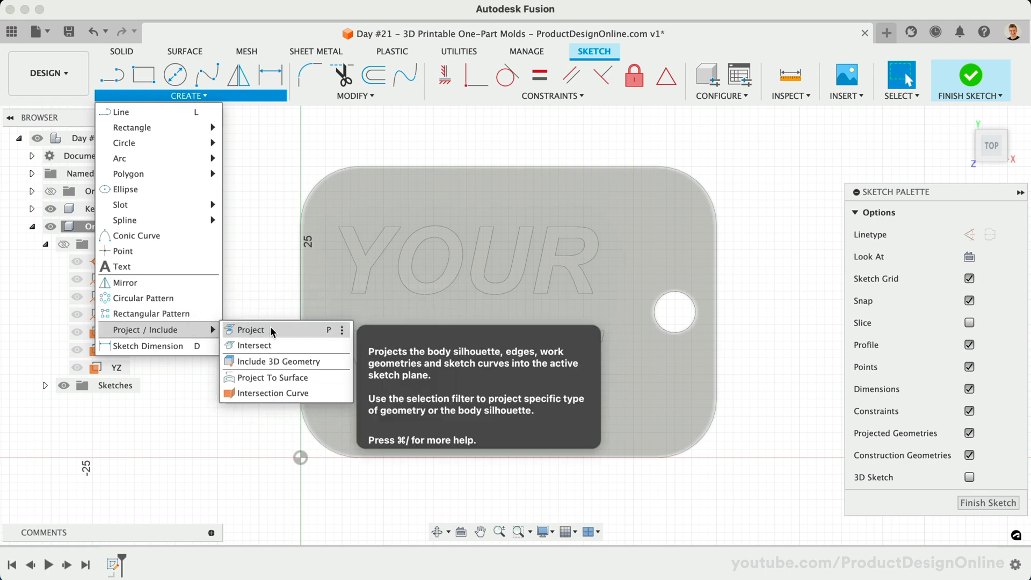
{"action": "left_click", "coordinate": [250, 330]}
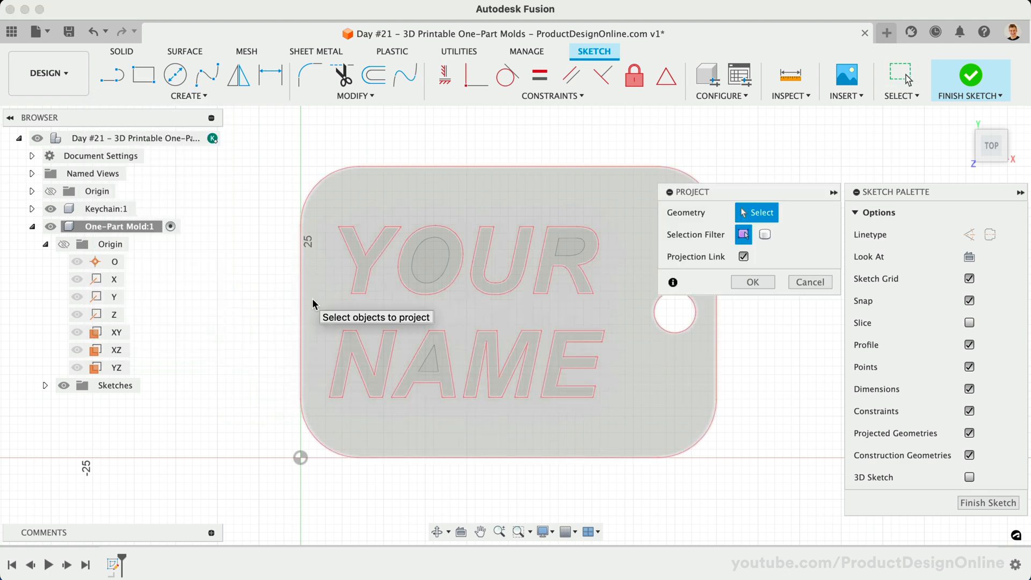
{"action": "left_click", "coordinate": [764, 235]}
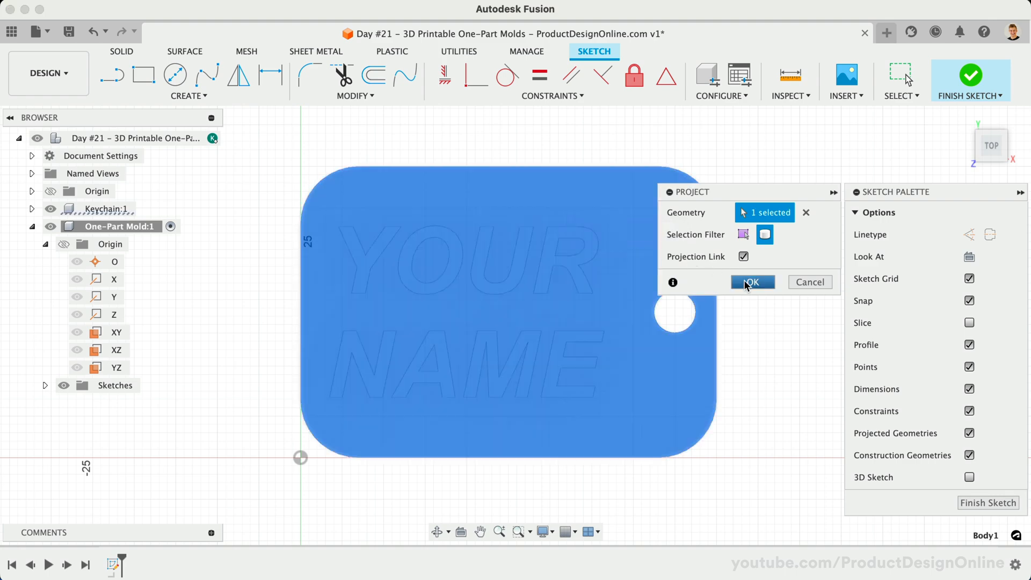
{"action": "left_click", "coordinate": [752, 281]}
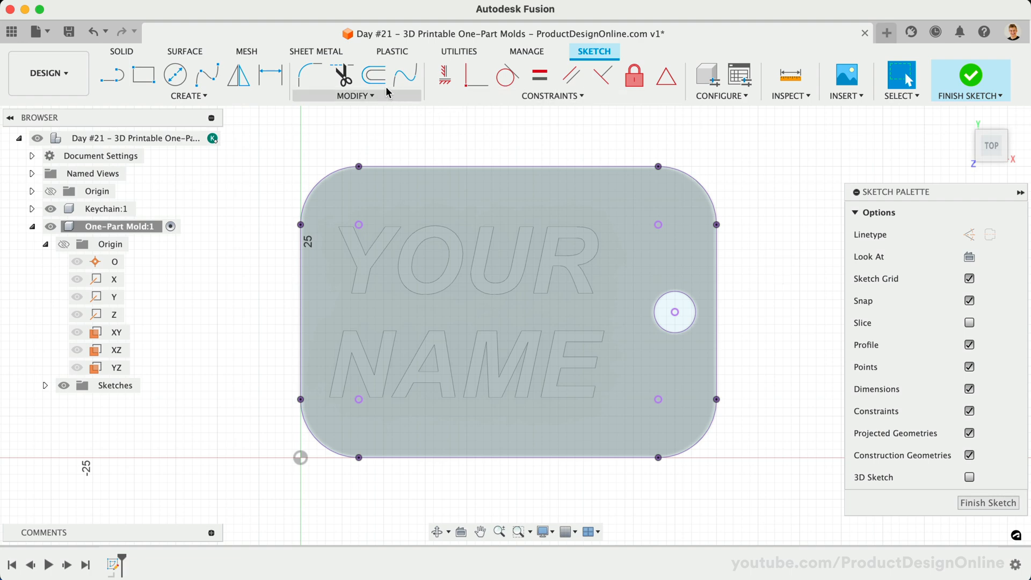
Step: Offset the projected keychain outline by 5 mm outward
{"action": "left_click", "coordinate": [373, 74]}
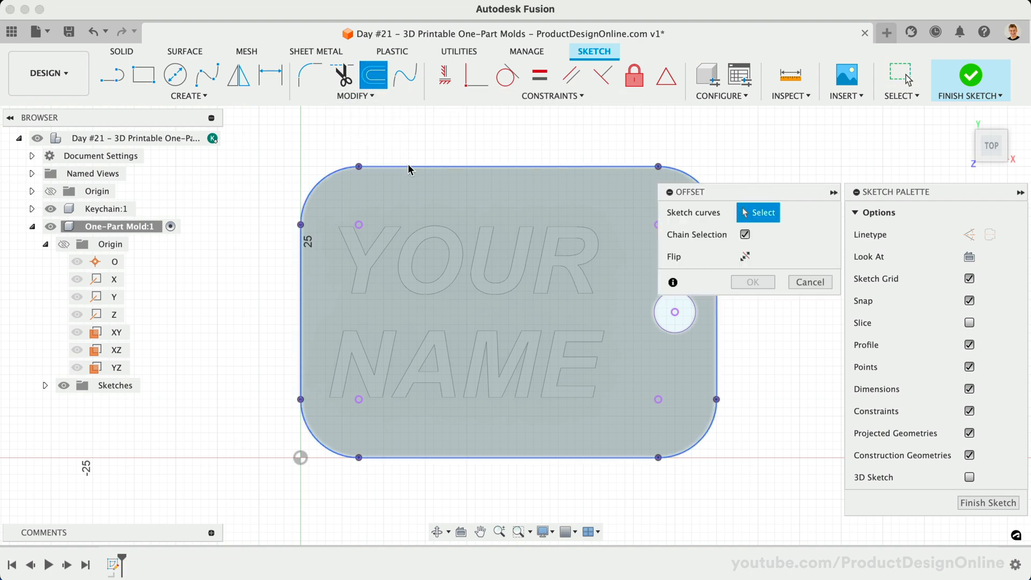
{"action": "left_click", "coordinate": [410, 170]}
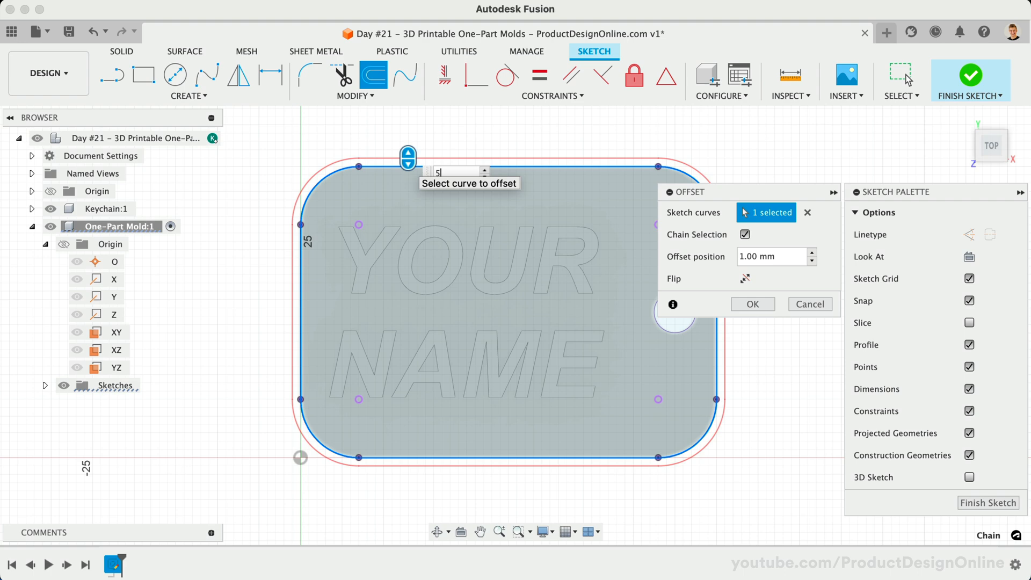
{"action": "type", "text": "5"}
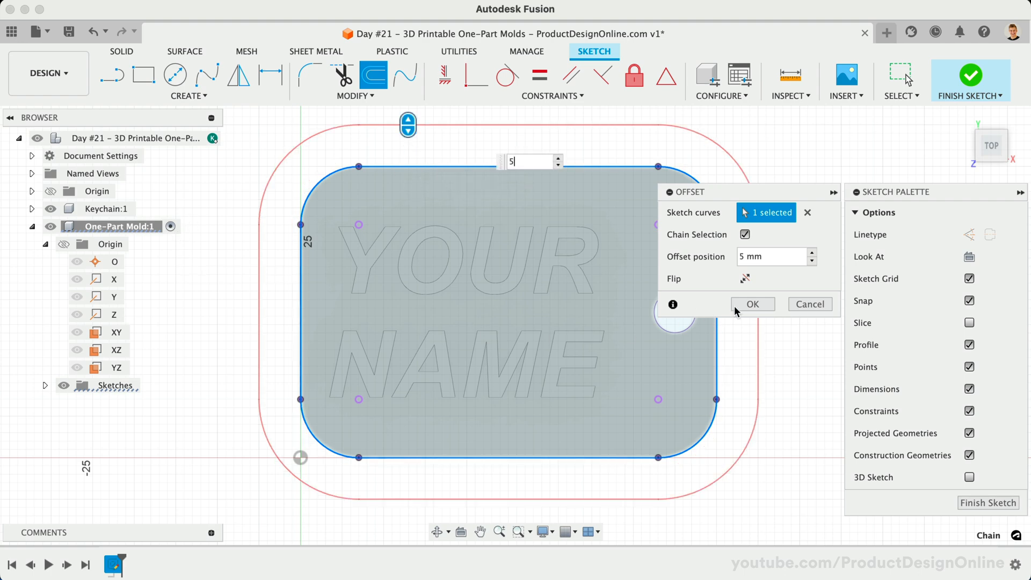
{"action": "left_click", "coordinate": [752, 304]}
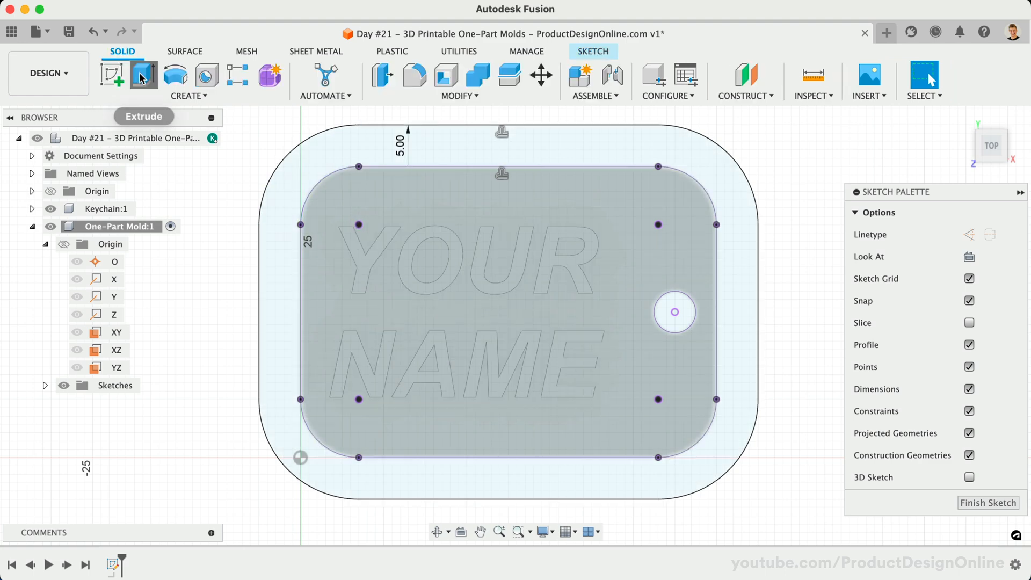
Step: Extrude the sketch profiles 6 mm as a new body to form the mold block
{"action": "left_click", "coordinate": [144, 74]}
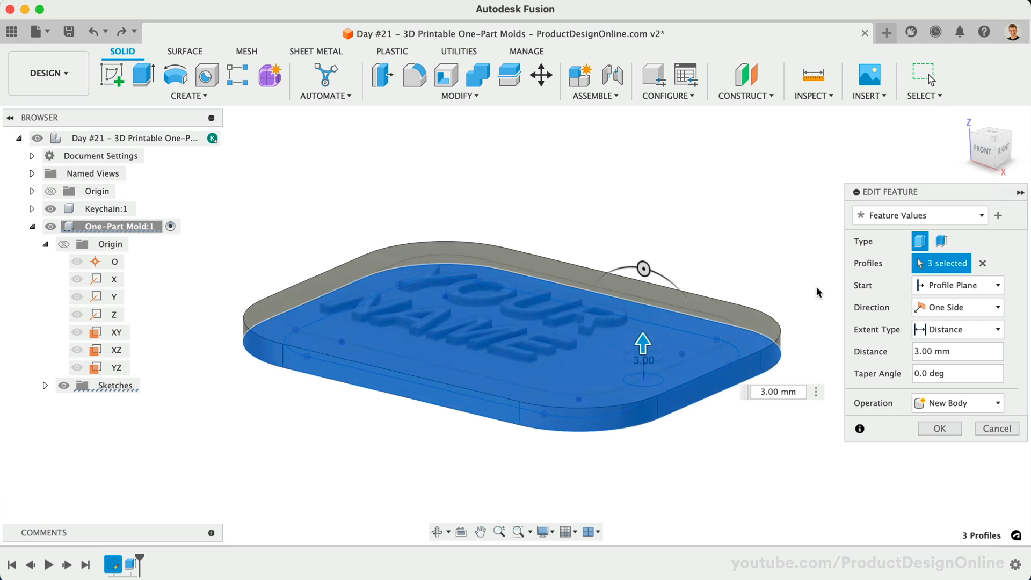
{"action": "left_click", "coordinate": [778, 391]}
{"action": "type", "text": "6"}
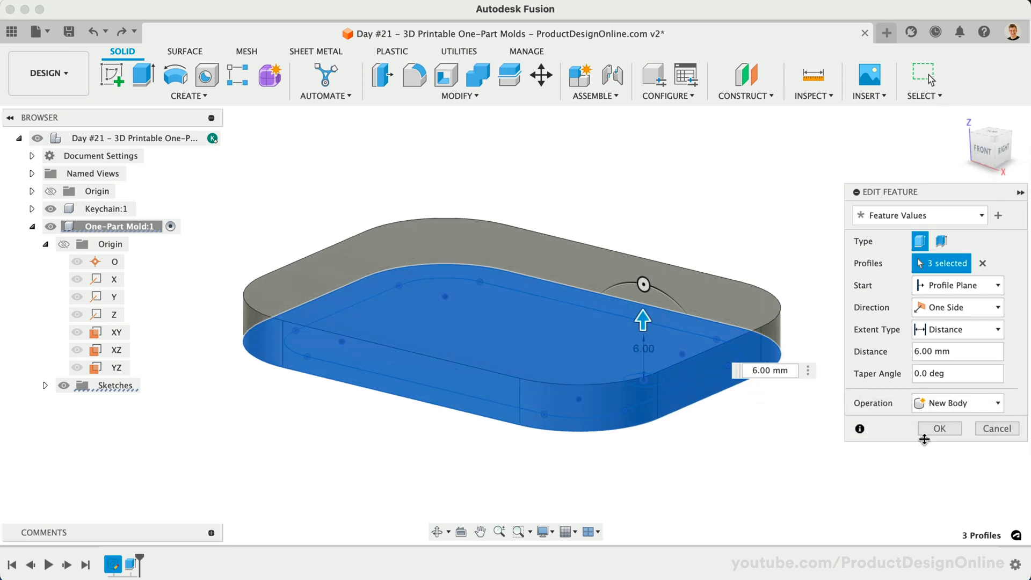
{"action": "left_click", "coordinate": [937, 428]}
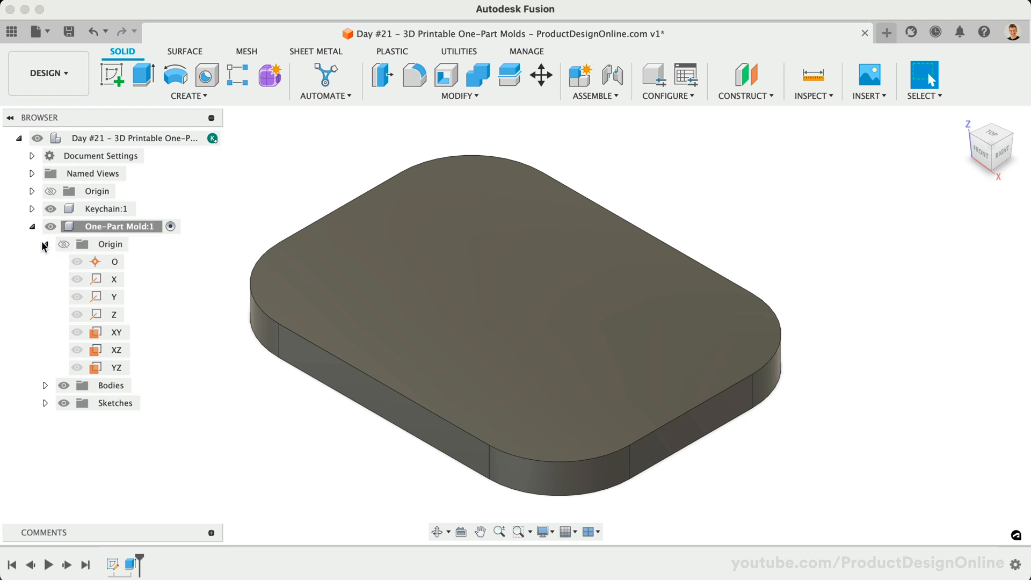
Step: Combine-cut Keychain Body1 from the mold block with Keep Tools enabled
{"action": "left_click", "coordinate": [44, 243]}
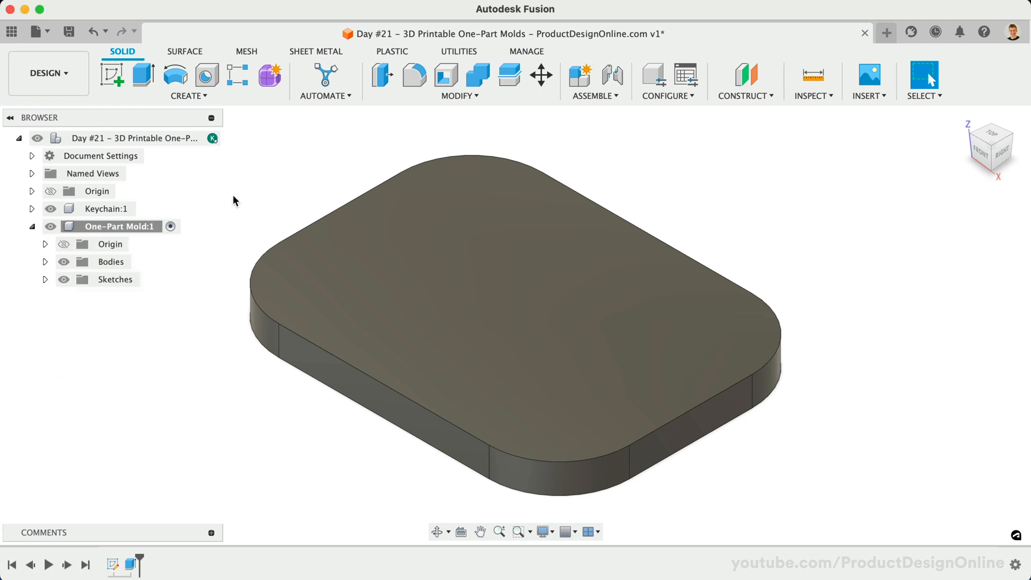
{"action": "left_click", "coordinate": [477, 76]}
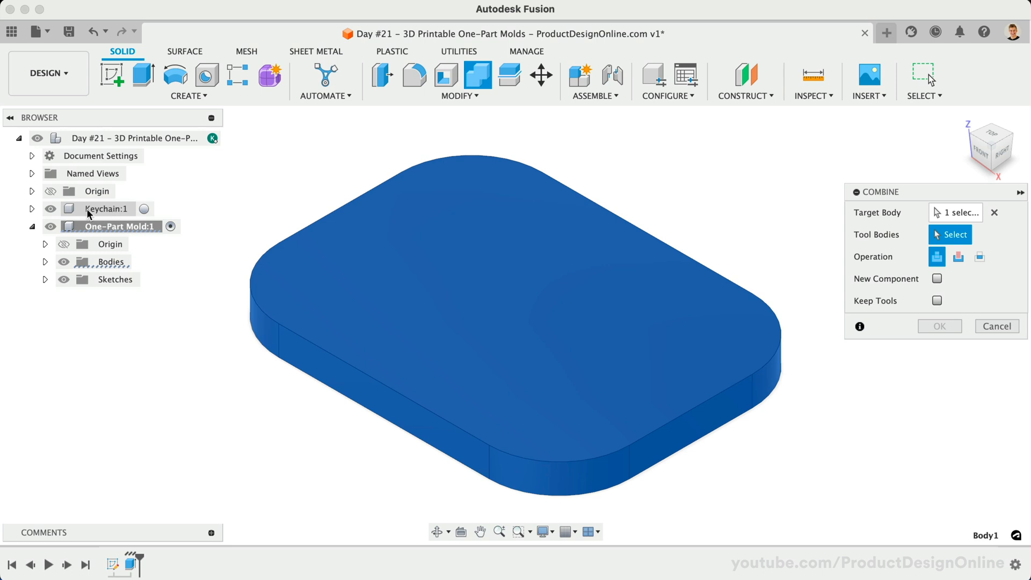
{"action": "left_click", "coordinate": [31, 208]}
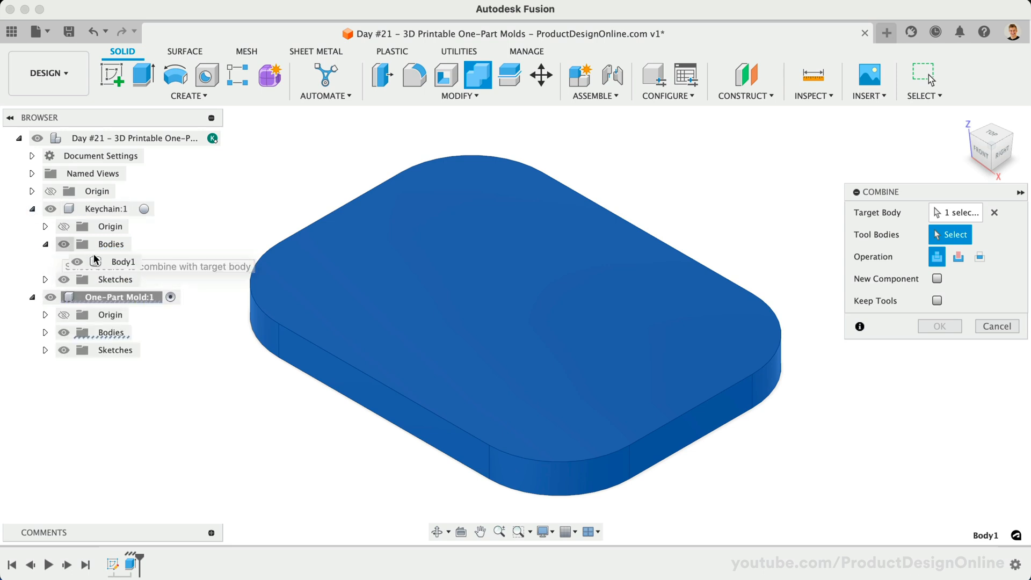
{"action": "left_click", "coordinate": [123, 261]}
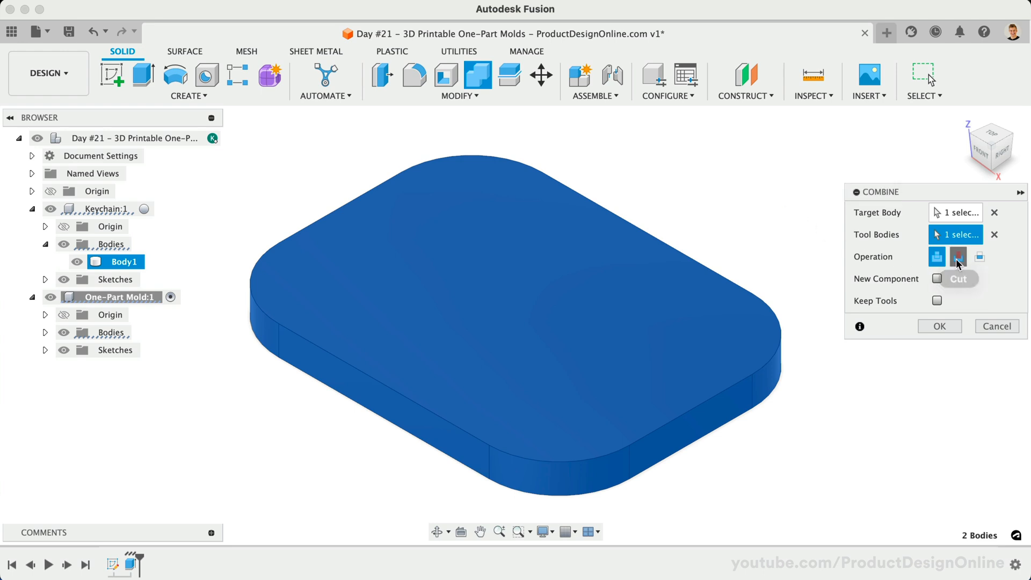
{"action": "left_click", "coordinate": [957, 257]}
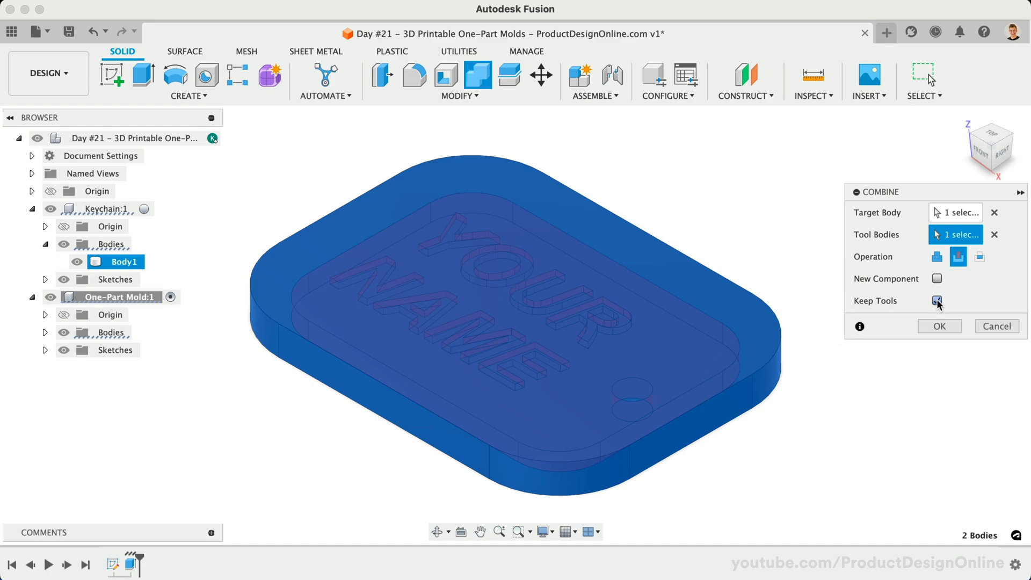
{"action": "left_click", "coordinate": [939, 325]}
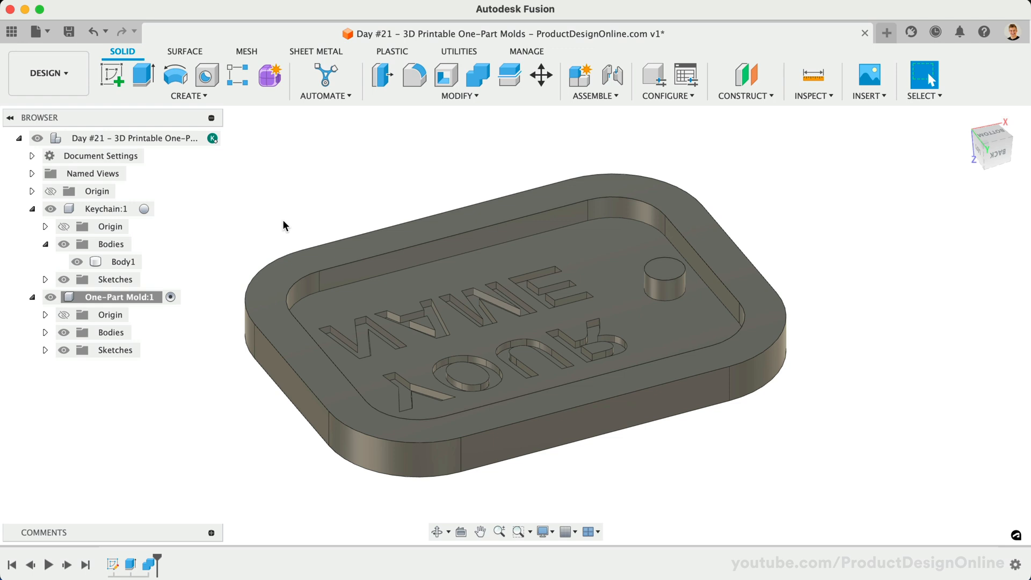
{"action": "mouse_move", "coordinate": [446, 108]}
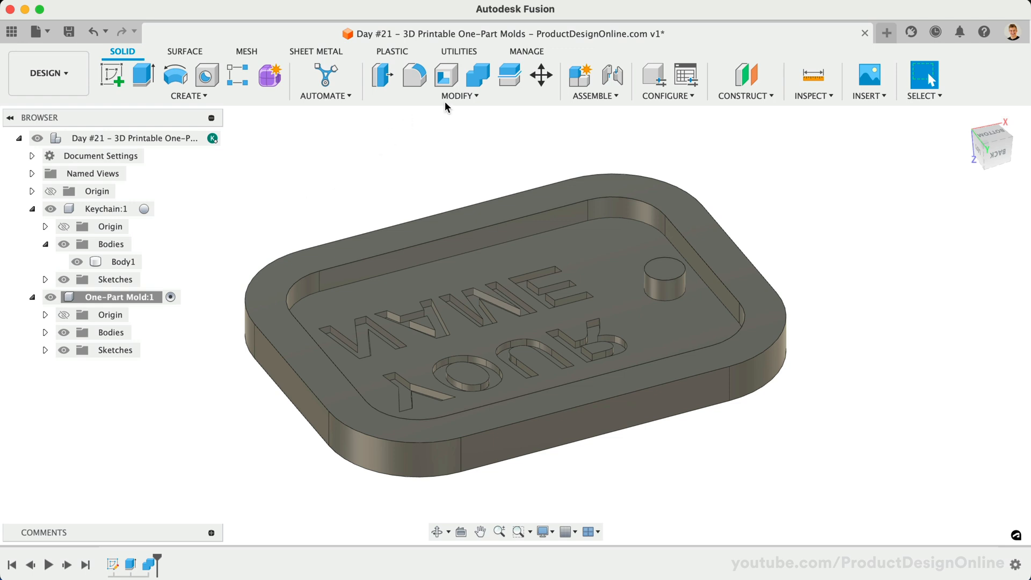
Step: Start a Draft and set the block's top face as the pull direction
{"action": "left_click", "coordinate": [458, 95]}
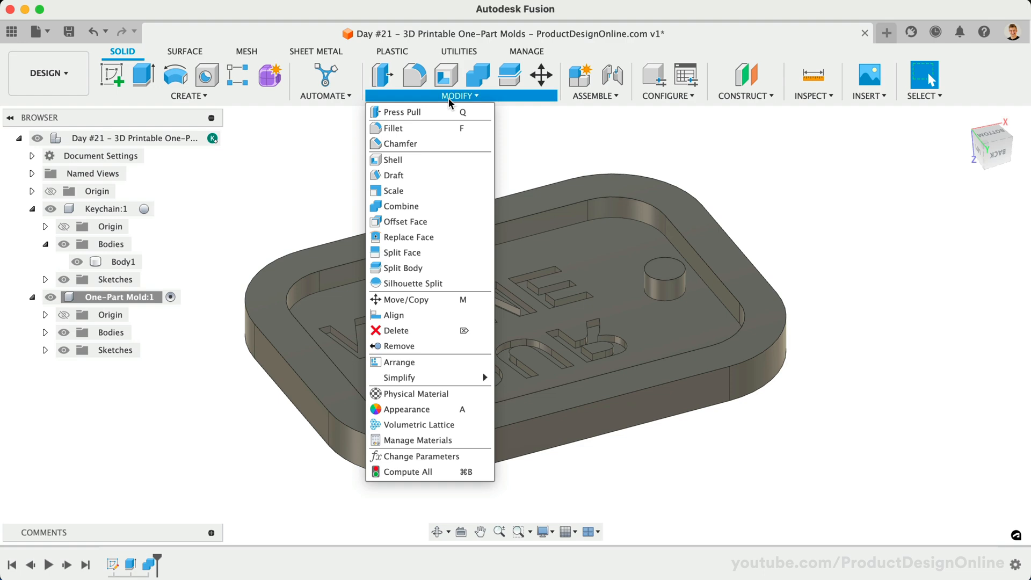
{"action": "mouse_move", "coordinate": [392, 175]}
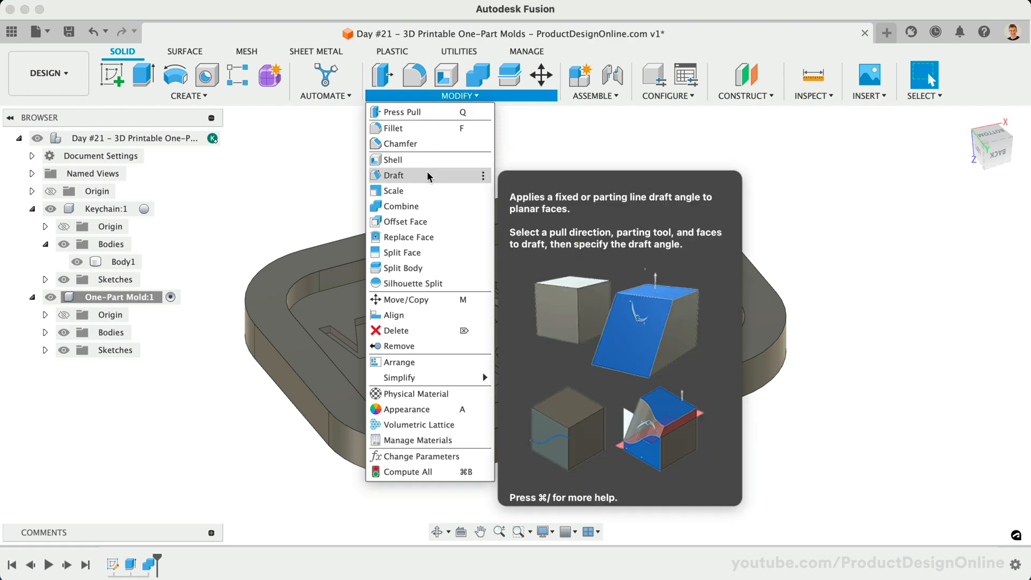
{"action": "left_click", "coordinate": [392, 174]}
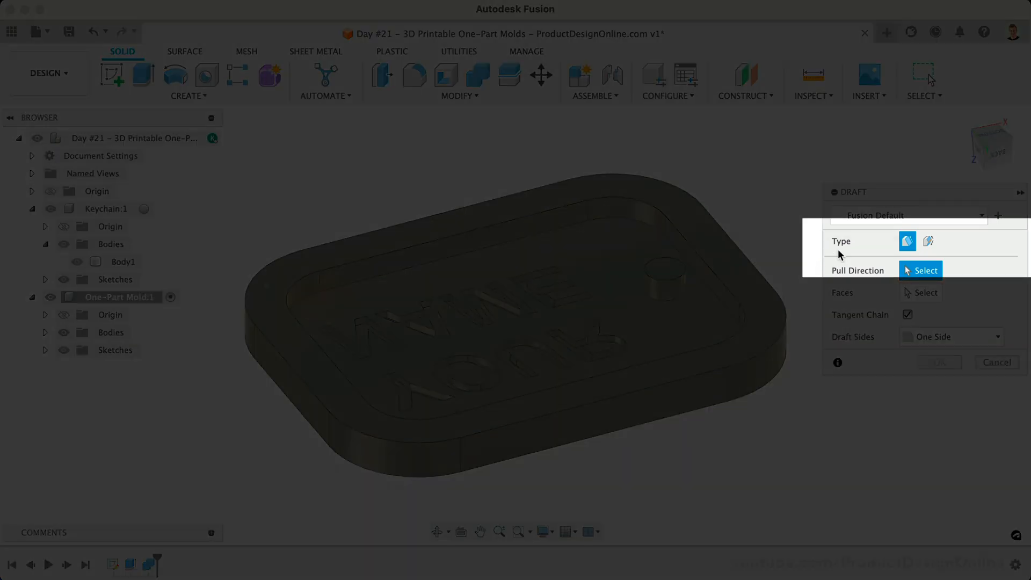
{"action": "mouse_move", "coordinate": [927, 240]}
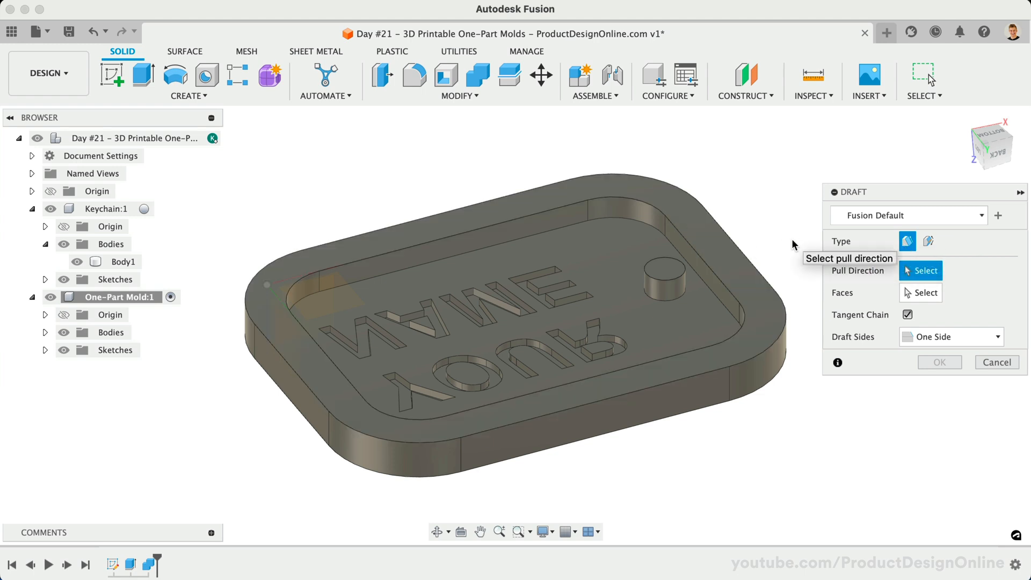
{"action": "mouse_move", "coordinate": [792, 224]}
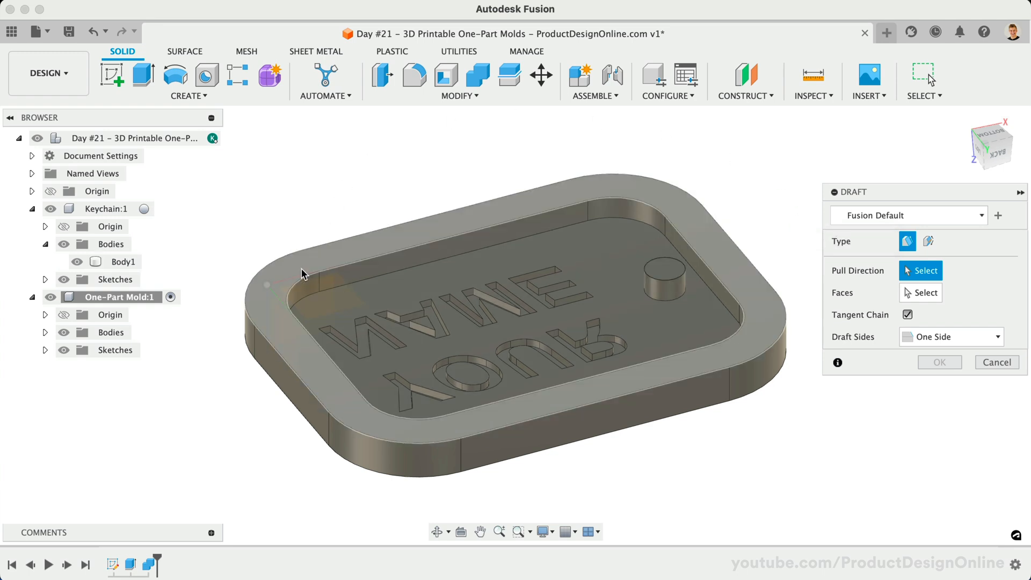
{"action": "left_click", "coordinate": [316, 260]}
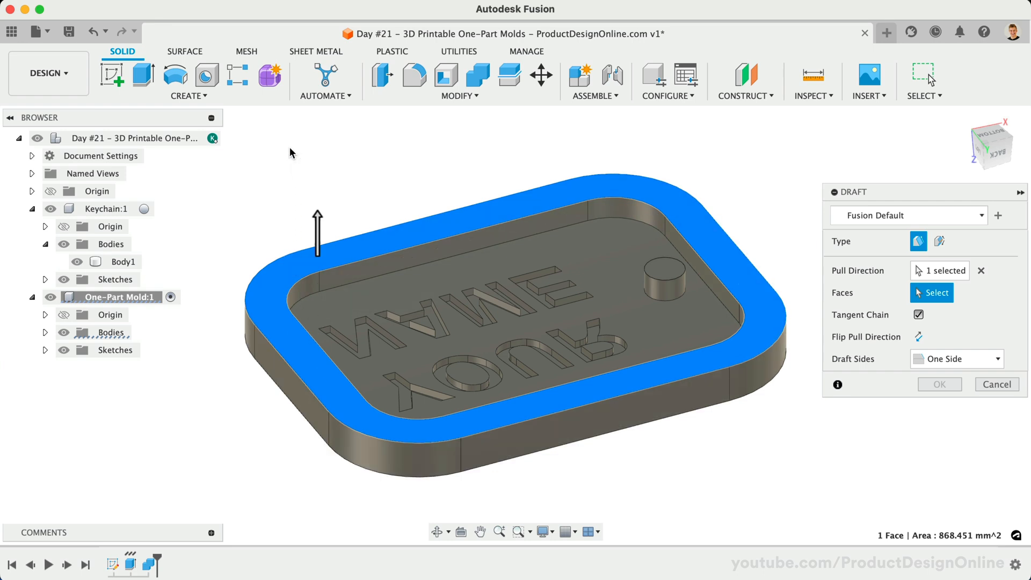
{"action": "mouse_move", "coordinate": [401, 164]}
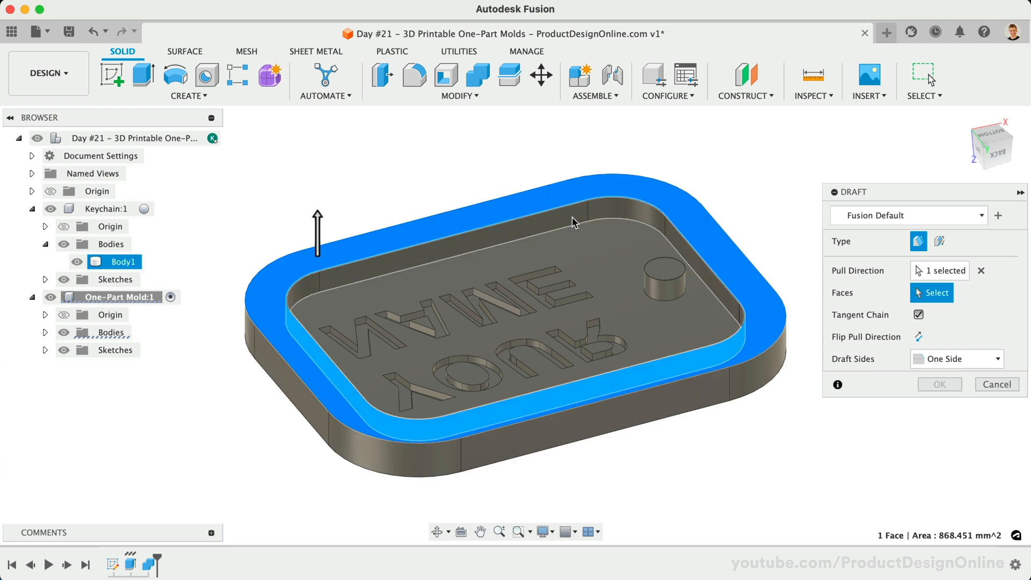
{"action": "mouse_move", "coordinate": [555, 226]}
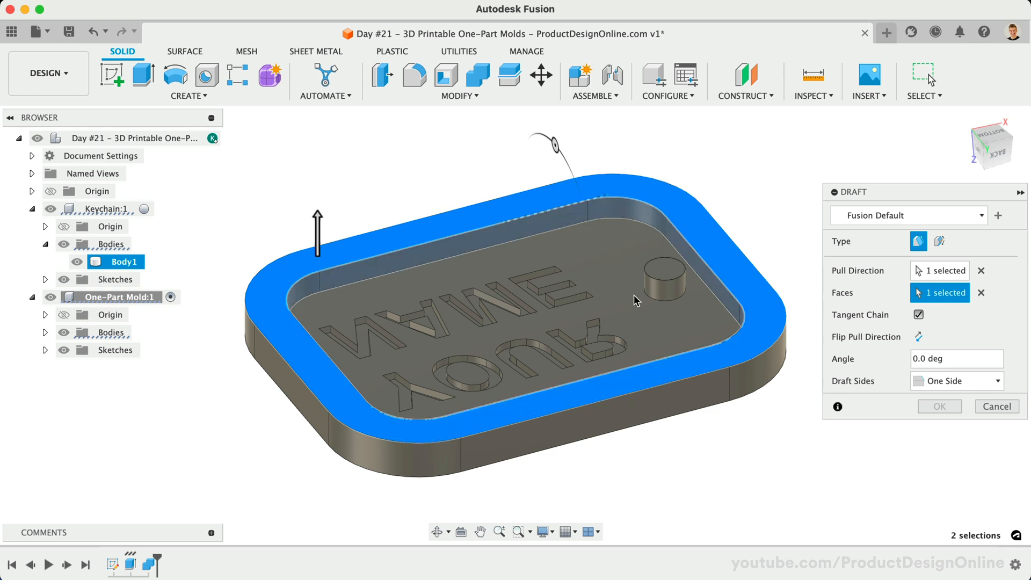
Step: Add the pin's wall to the draft faces and apply a -5 deg angle
{"action": "left_click", "coordinate": [665, 282]}
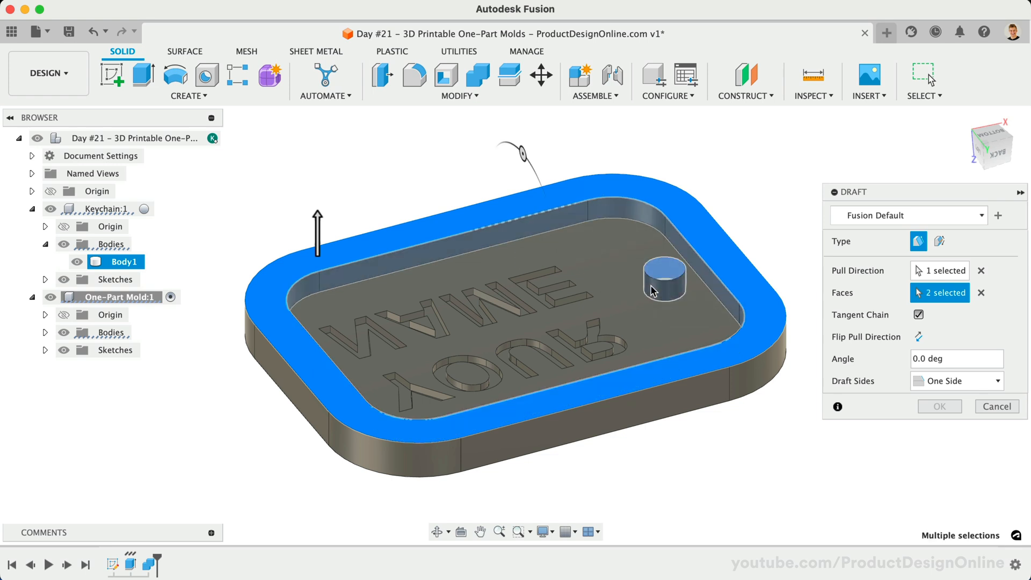
{"action": "mouse_move", "coordinate": [558, 269]}
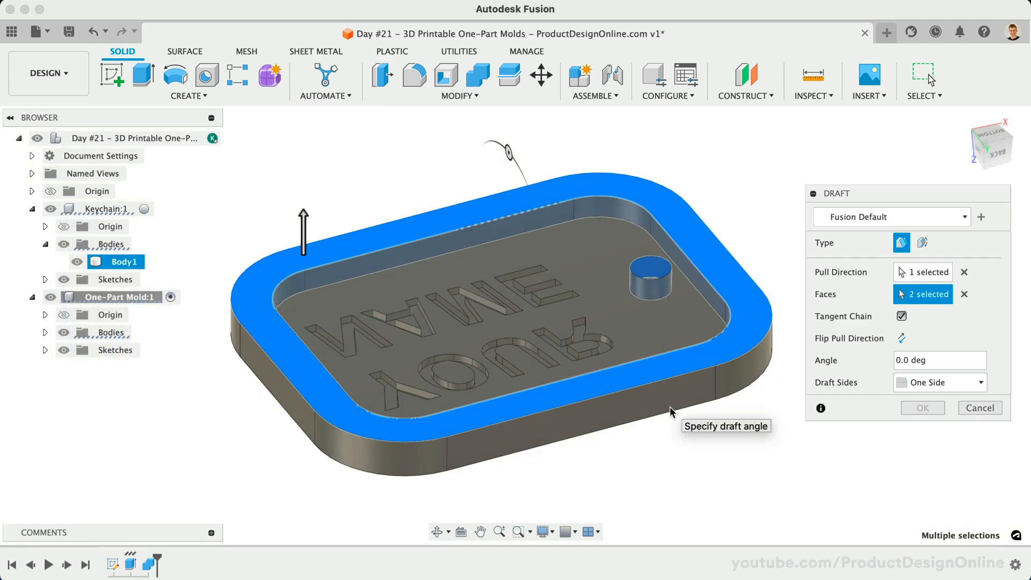
{"action": "mouse_move", "coordinate": [849, 436]}
{"action": "type", "text": "5"}
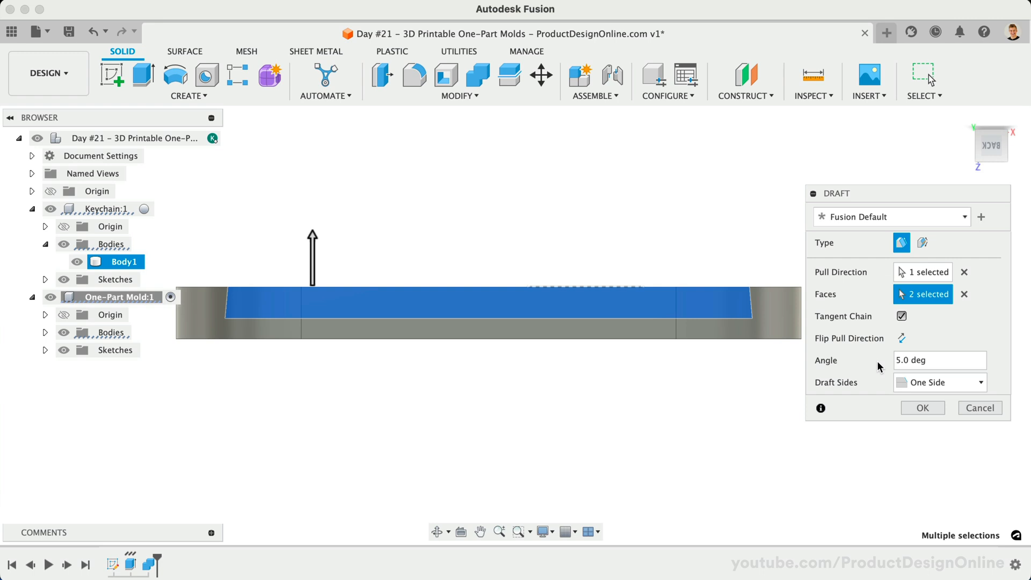
{"action": "left_click", "coordinate": [901, 337]}
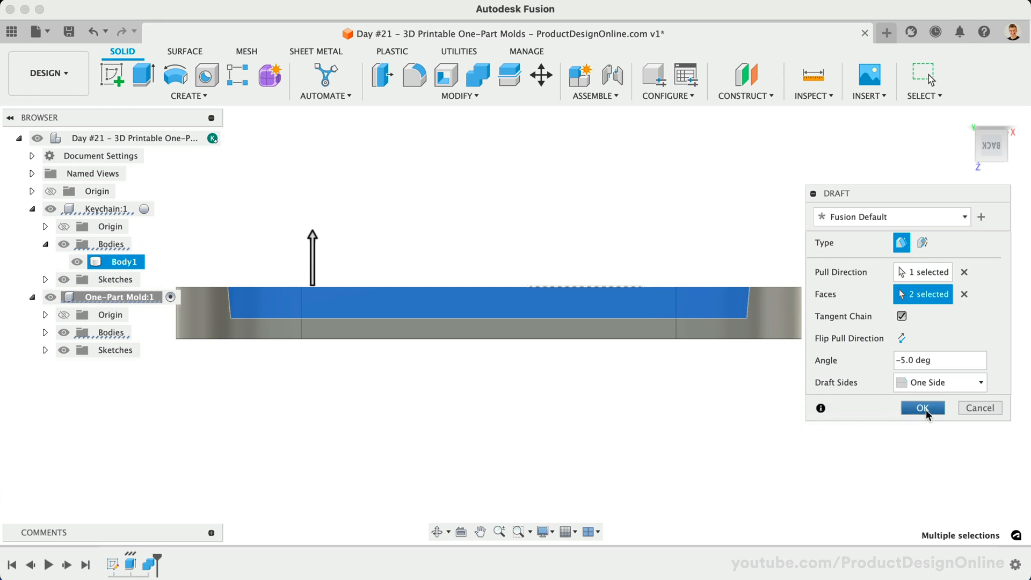
{"action": "left_click", "coordinate": [922, 408]}
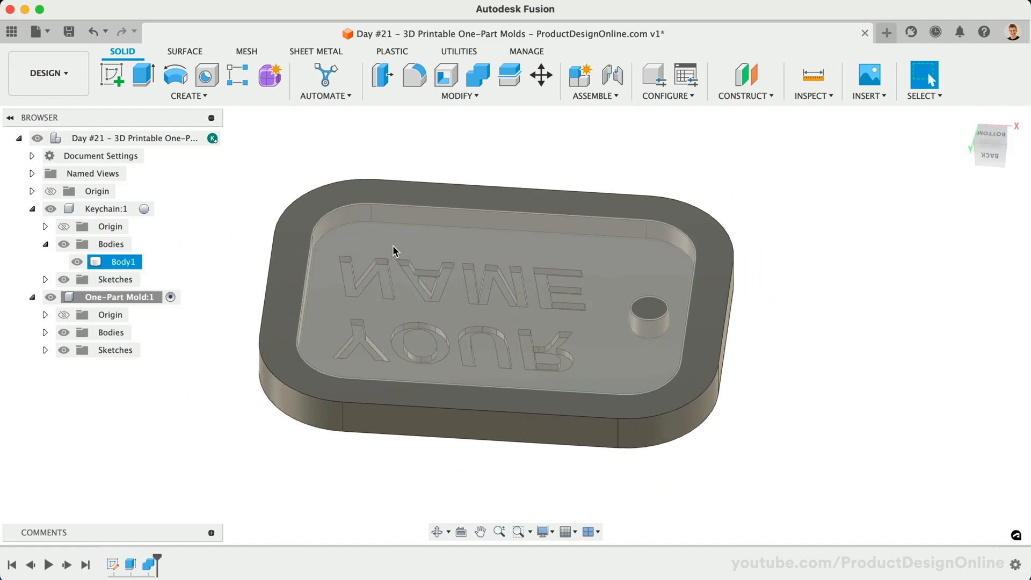
Step: Begin Save As Mesh for One-Part Mold:1 and reach the format choice
{"action": "right_click", "coordinate": [118, 297]}
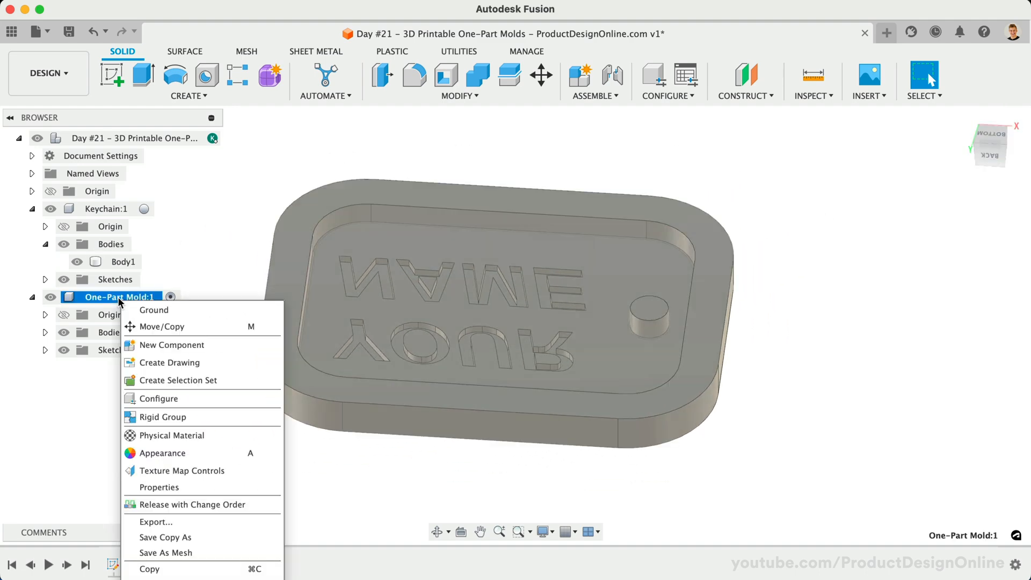
{"action": "left_click", "coordinate": [166, 552]}
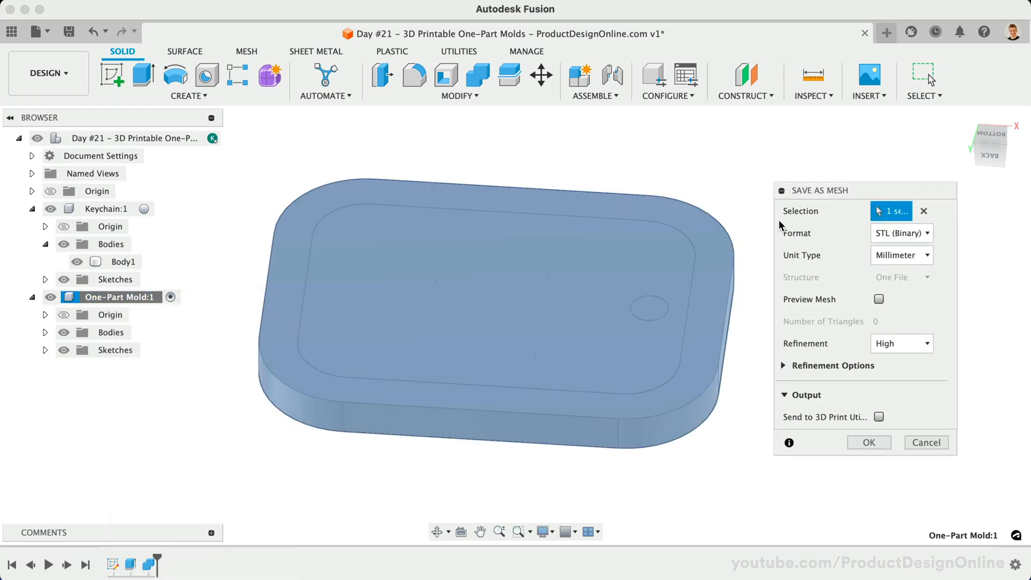
{"action": "left_click", "coordinate": [901, 232]}
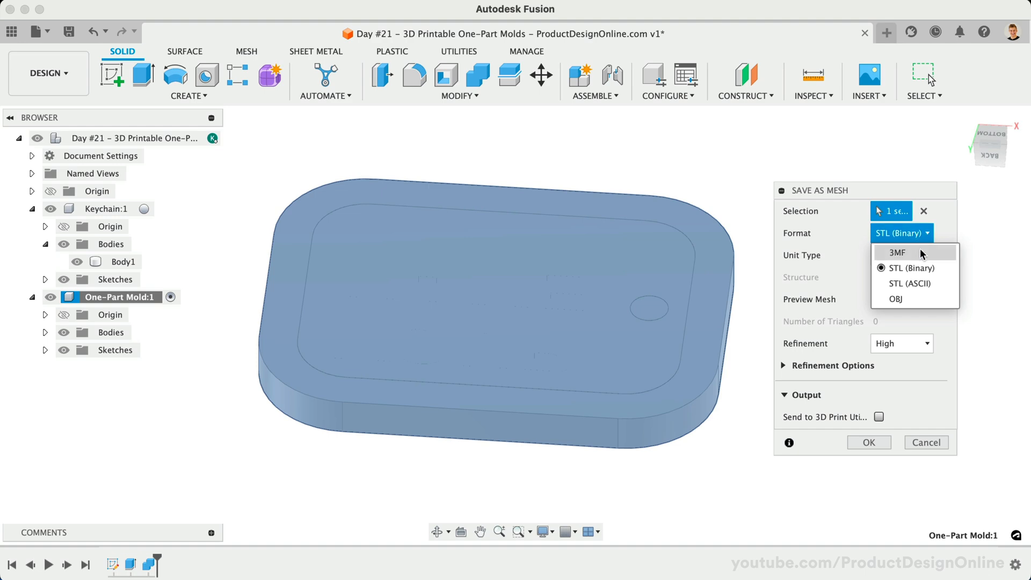